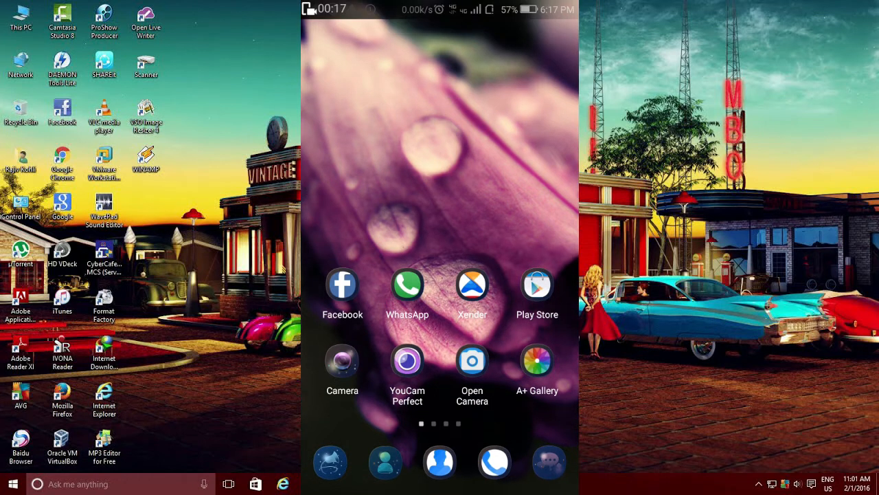
# Swipe across the Android home screens to reach and launch the YouTube app
pyautogui.hscroll(-3)
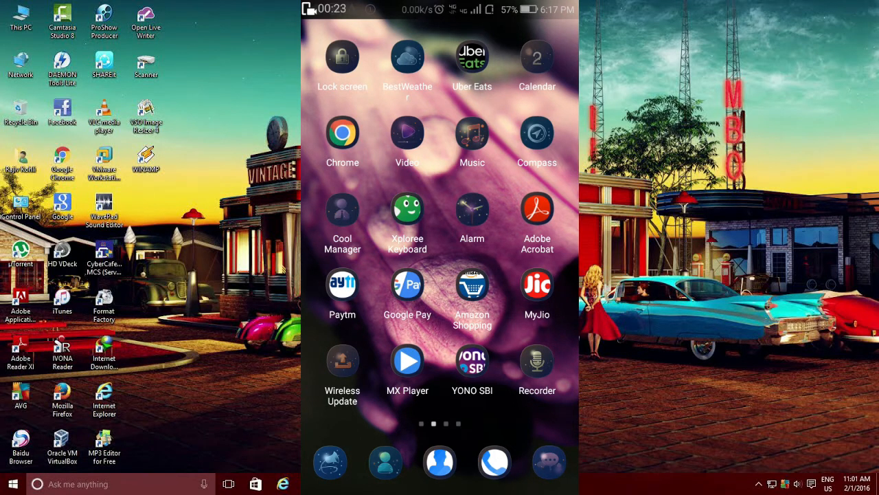
pyautogui.hscroll(-3)
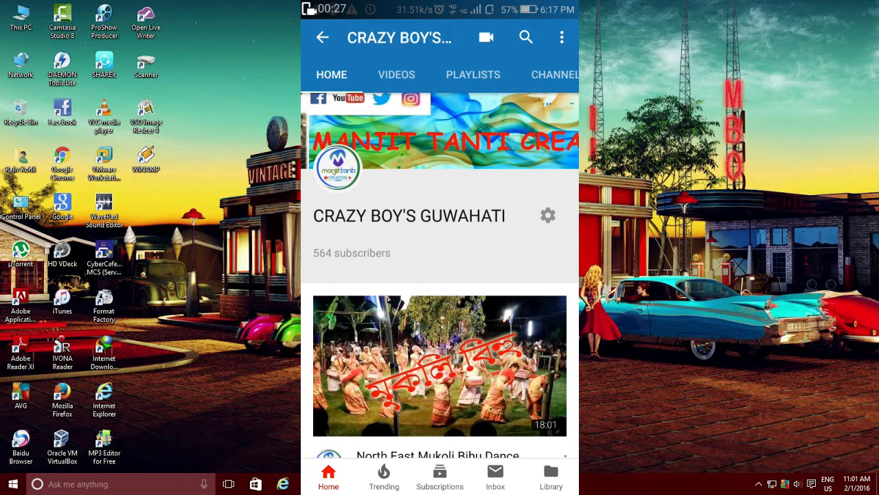
# Go from the CRAZY BOY'S GUWAHATI channel page to Home and scroll the feed
pyautogui.click(322, 37)
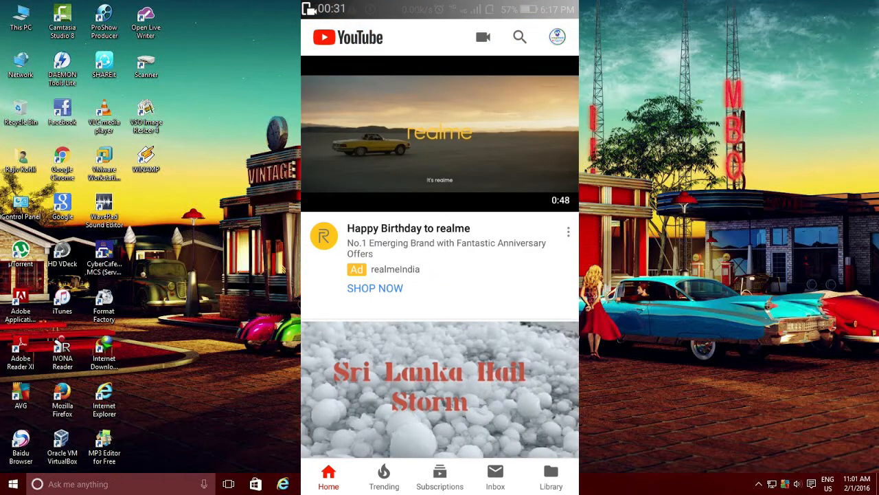
pyautogui.click(557, 37)
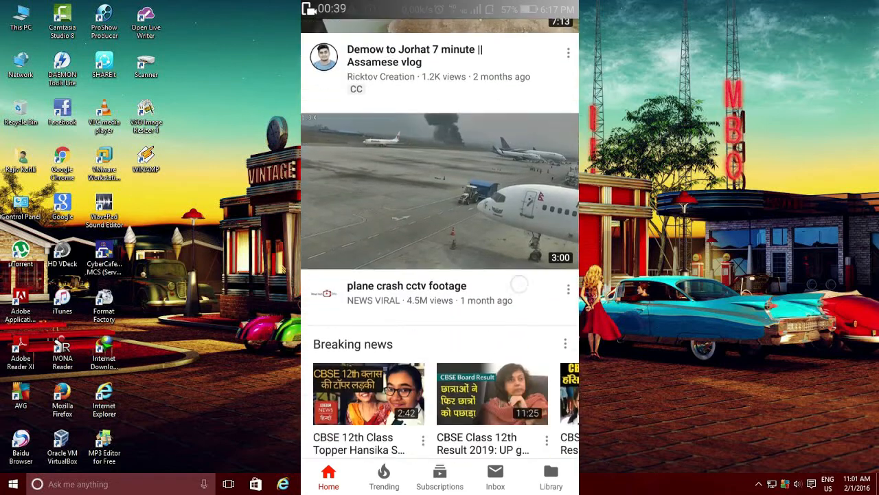
pyautogui.scroll(-3)
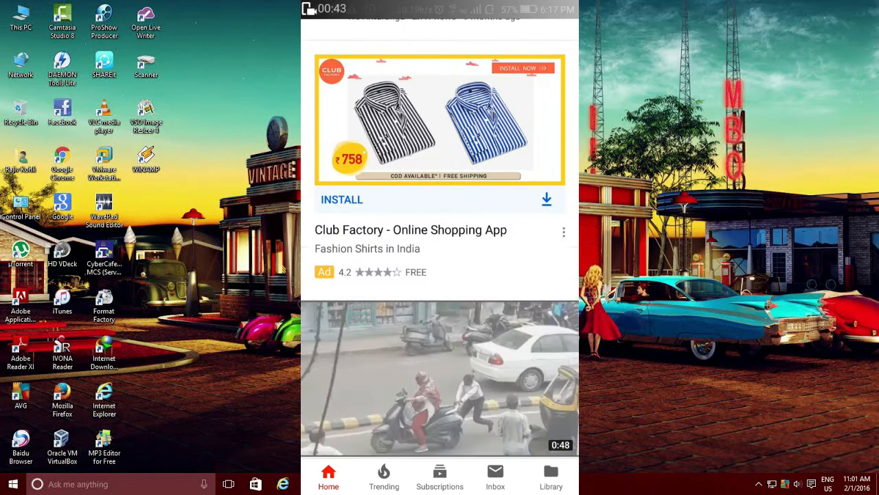
pyautogui.scroll(-3)
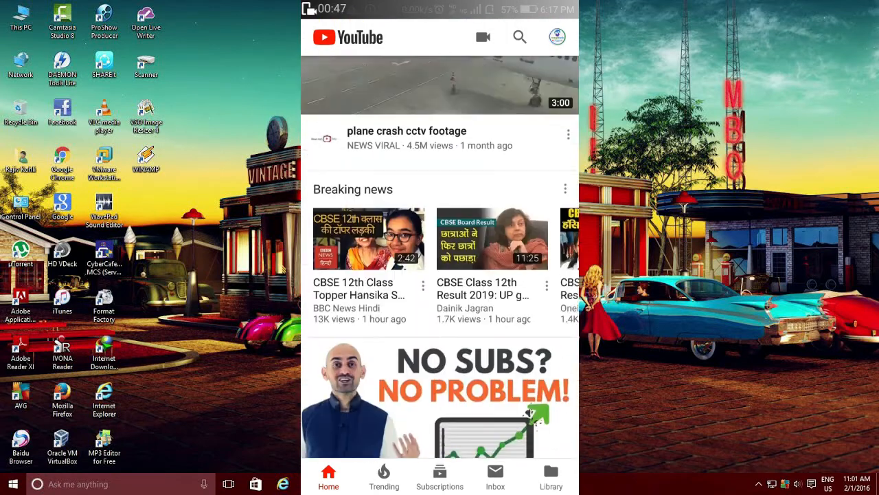
pyautogui.scroll(-3)
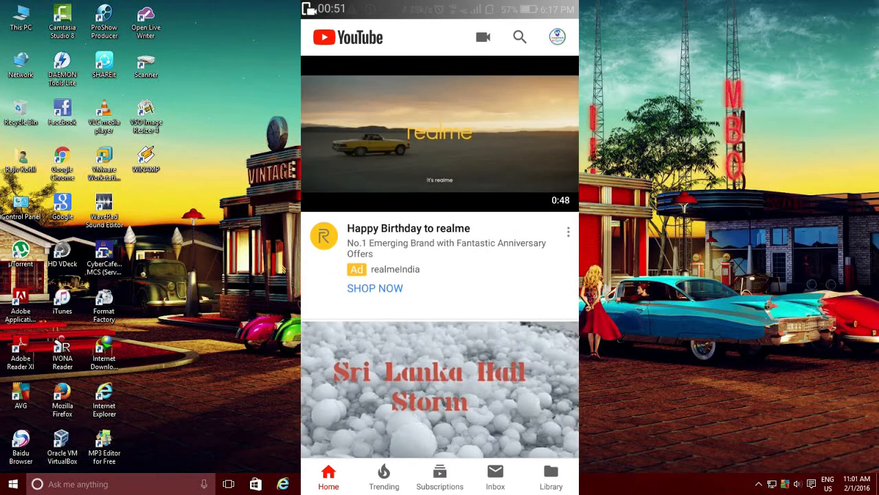
pyautogui.scroll(-3)
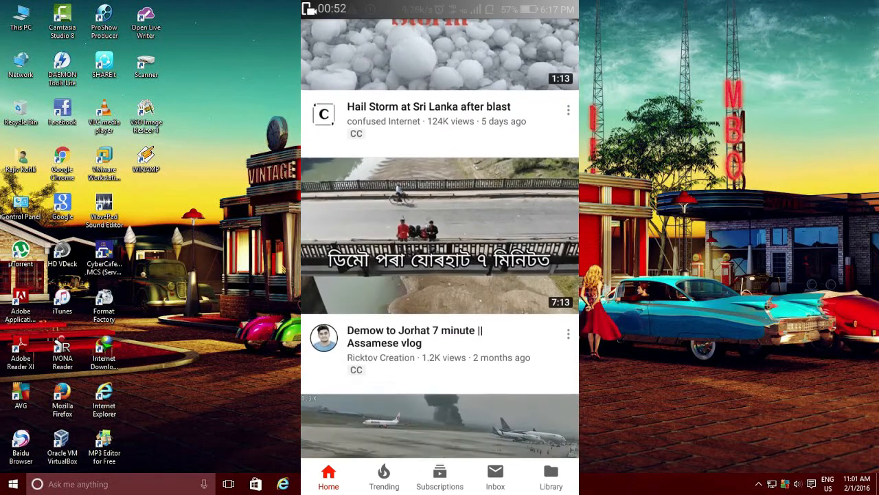
# Keep scrolling past breaking news and ads down to a realme ad
pyautogui.scroll(-3)
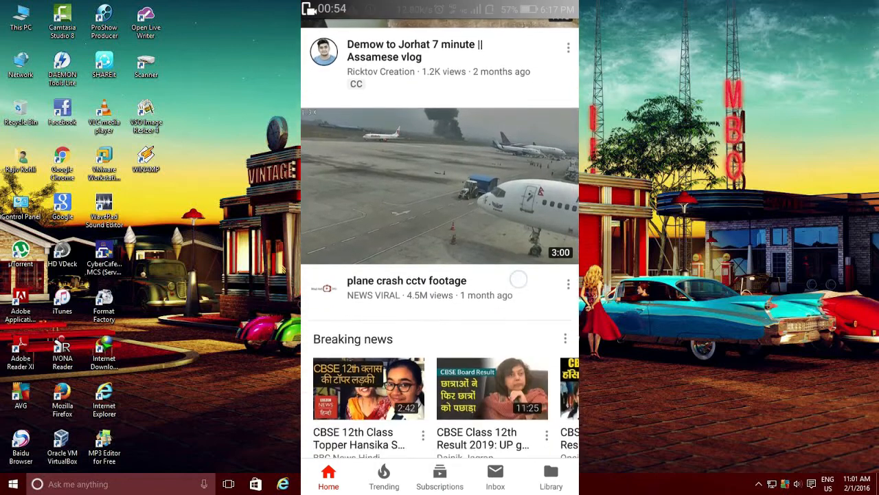
pyautogui.scroll(-3)
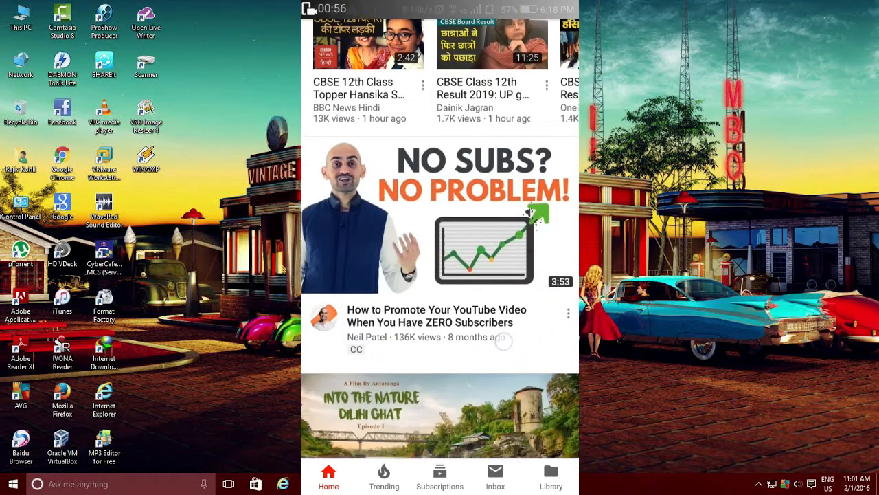
pyautogui.scroll(-3)
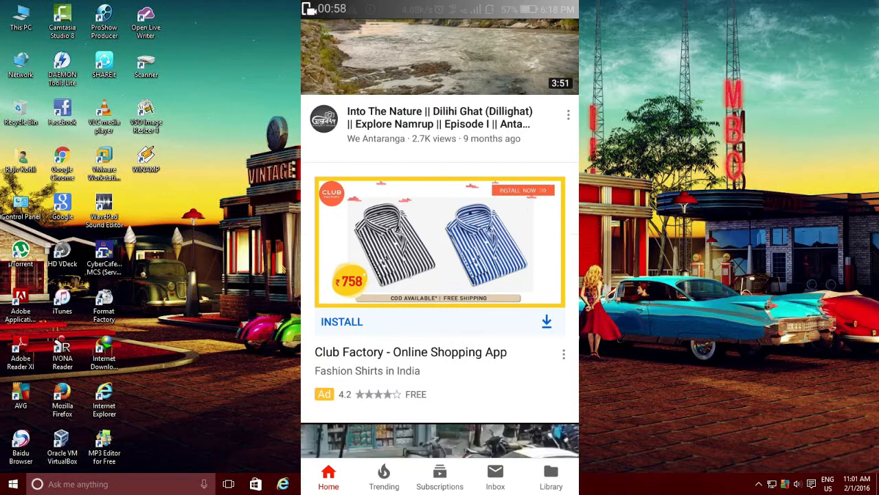
pyautogui.scroll(-3)
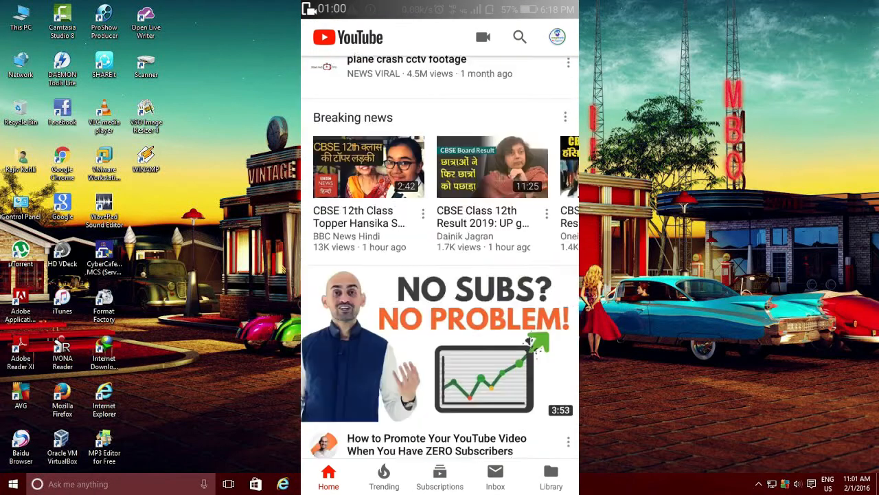
pyautogui.scroll(-3)
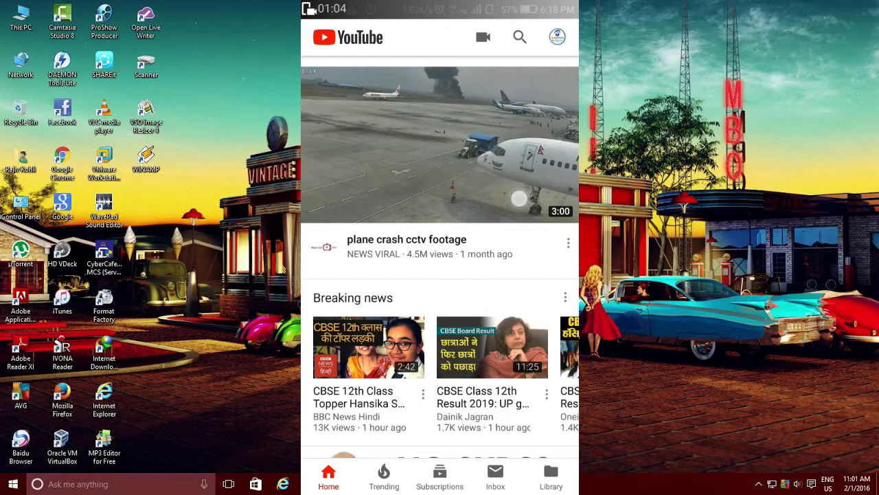
pyautogui.scroll(-3)
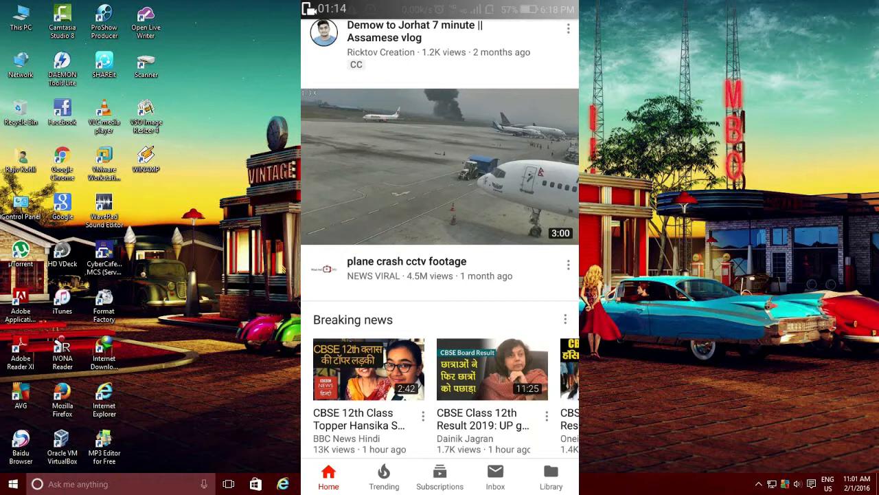
pyautogui.scroll(-3)
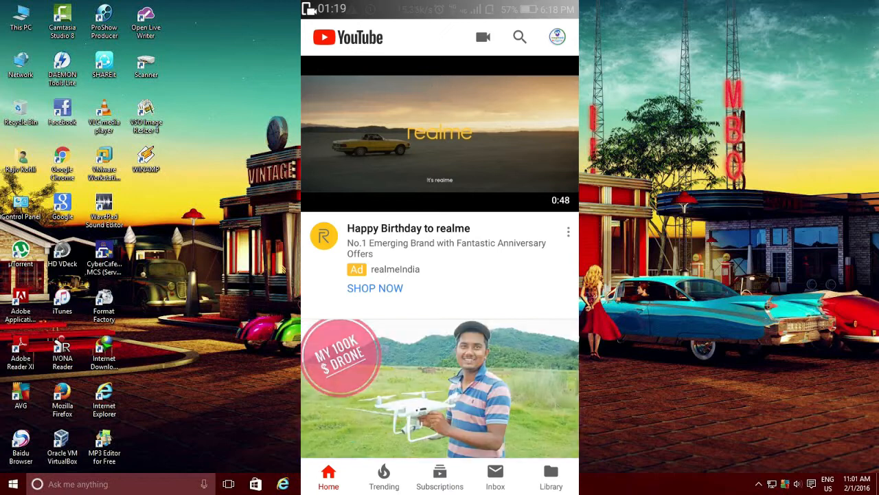
# Switch Restricted Mode on under Settings > General, then back out to Settings
pyautogui.click(557, 37)
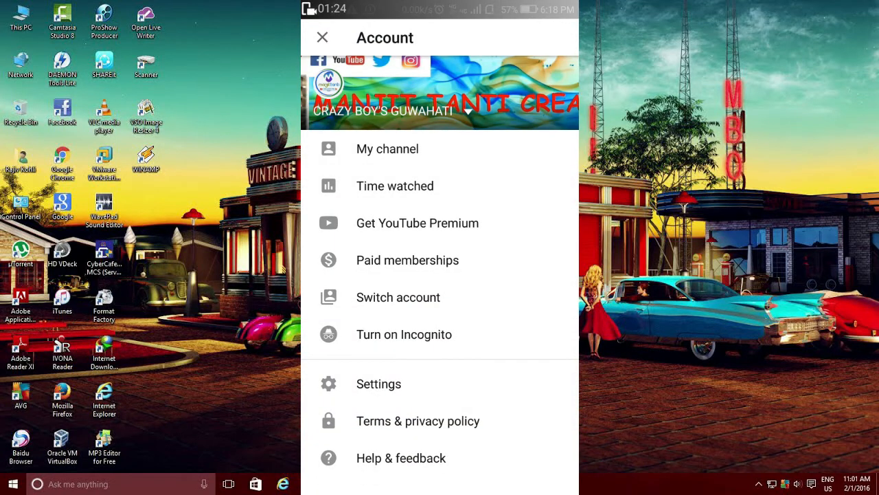
pyautogui.click(322, 37)
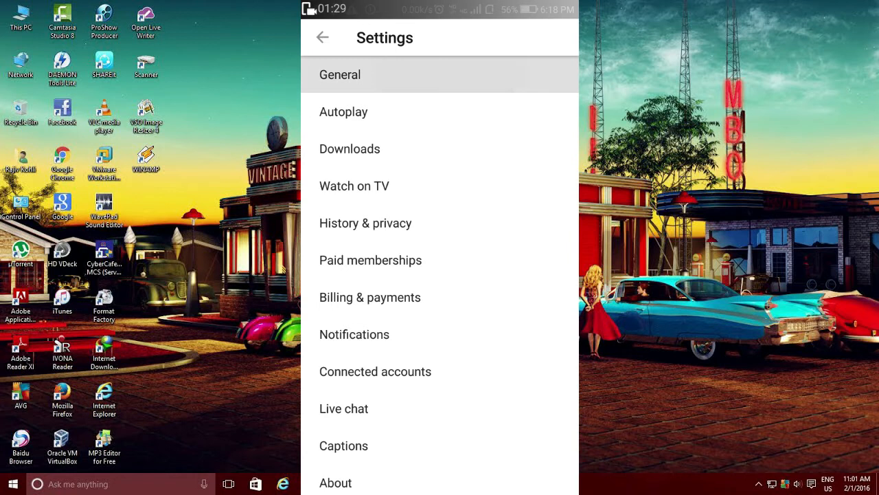
pyautogui.click(340, 75)
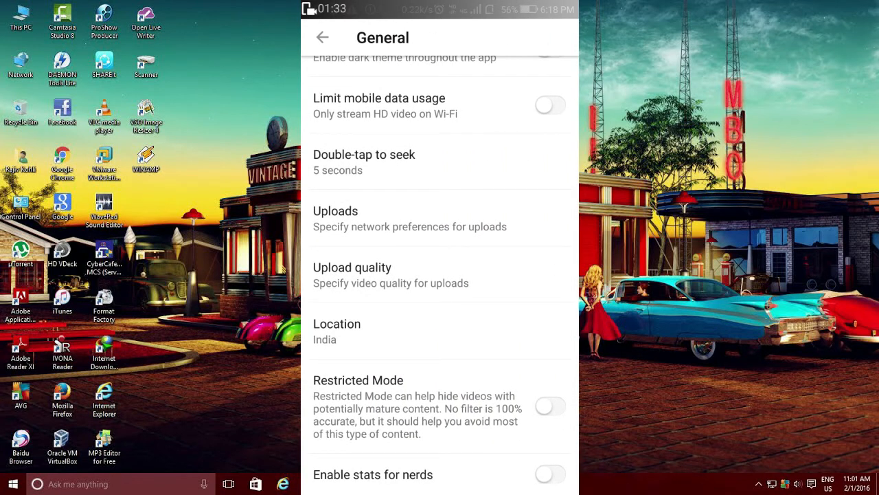
pyautogui.click(550, 405)
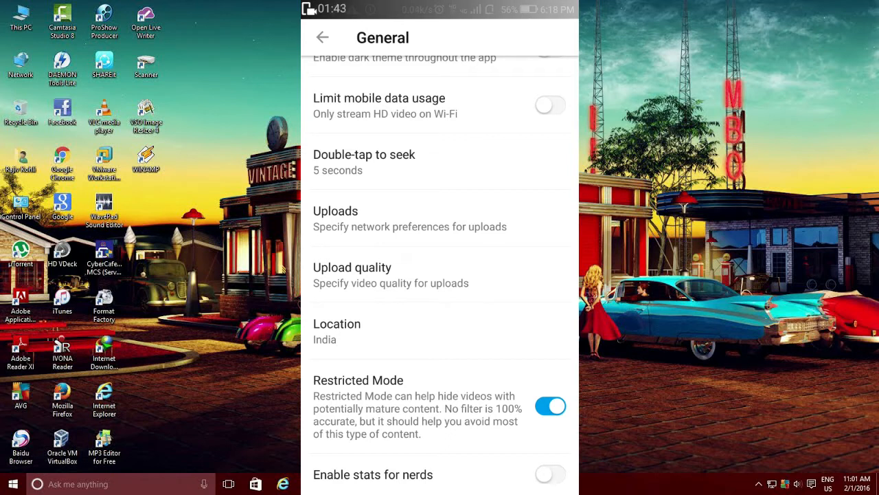
pyautogui.click(322, 38)
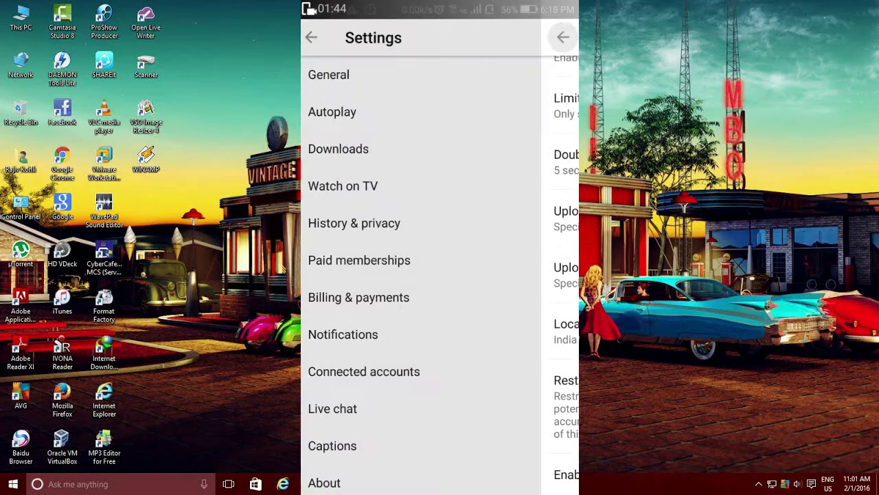
# Exit Settings to Home and scroll past breaking news to an Assamese song video
pyautogui.click(311, 37)
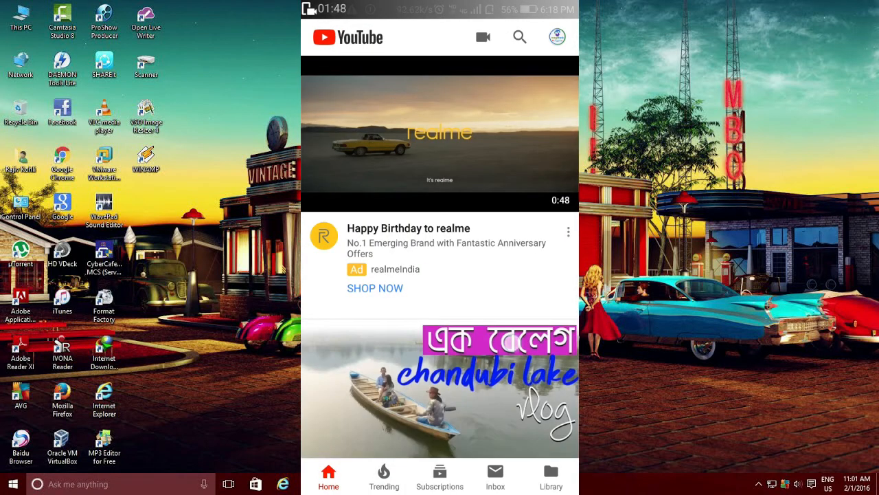
pyautogui.scroll(-3)
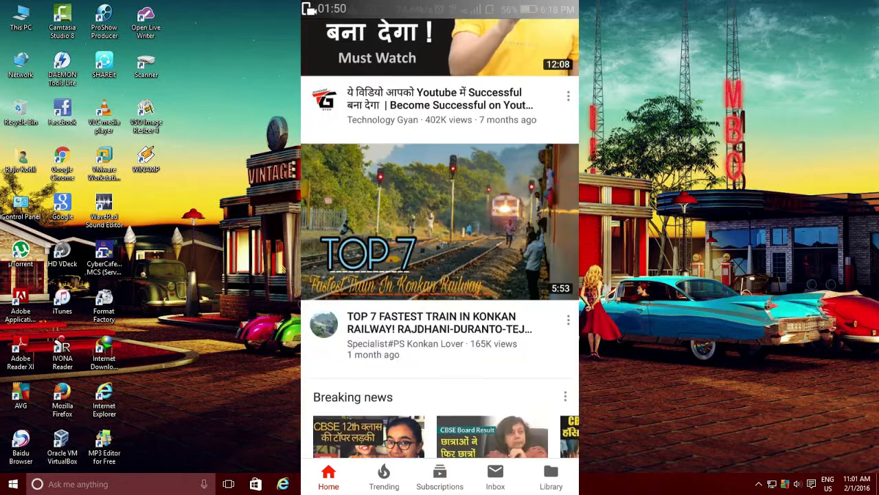
pyautogui.scroll(-3)
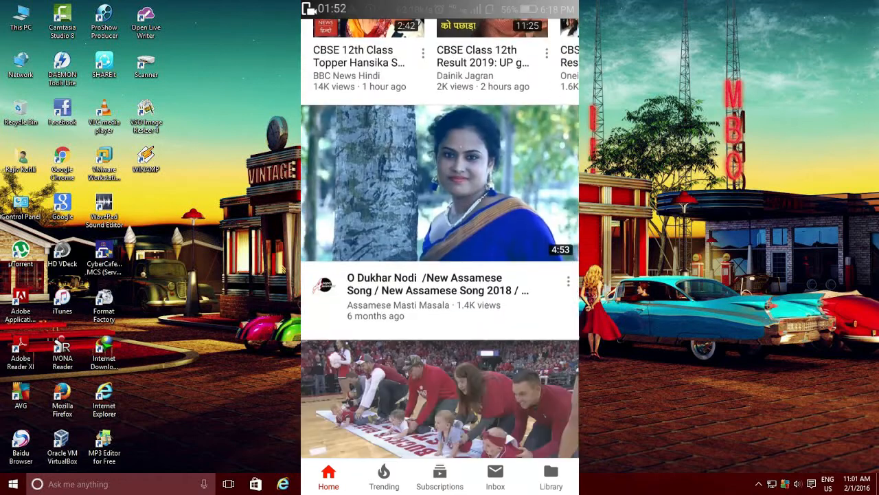
pyautogui.scroll(-3)
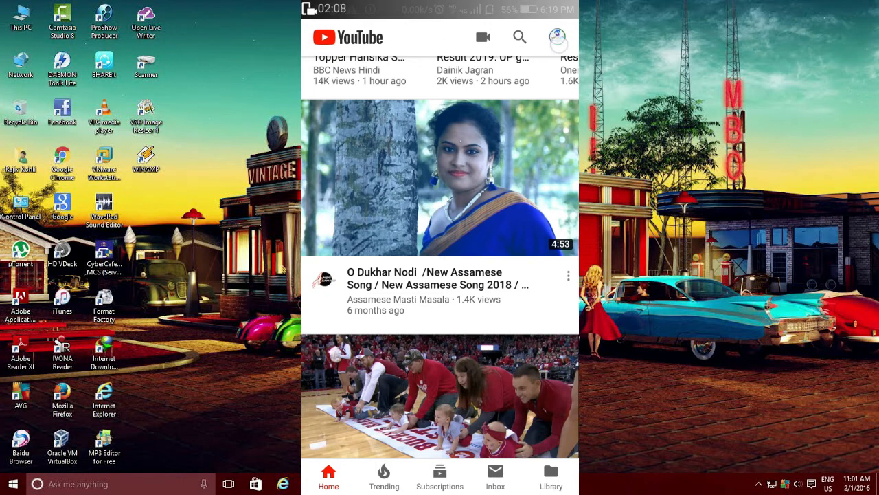
# Turn on the Dark theme toggle under Settings > General from the account menu
pyautogui.click(558, 37)
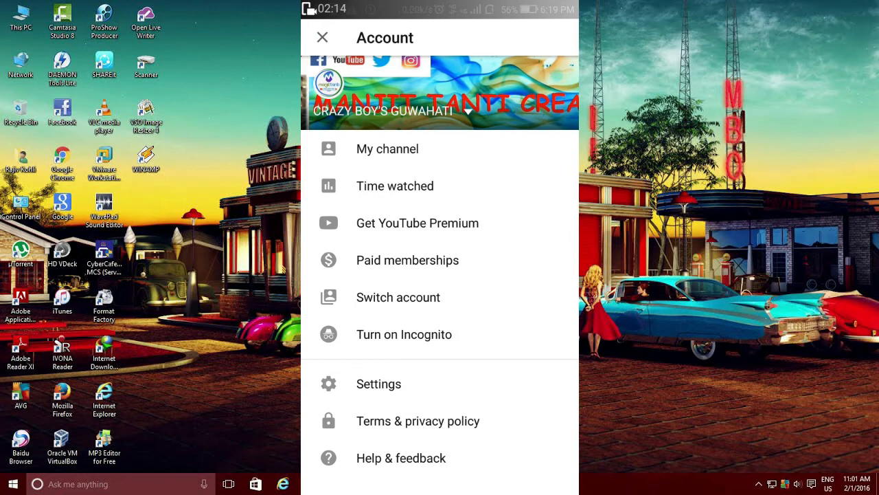
pyautogui.click(378, 384)
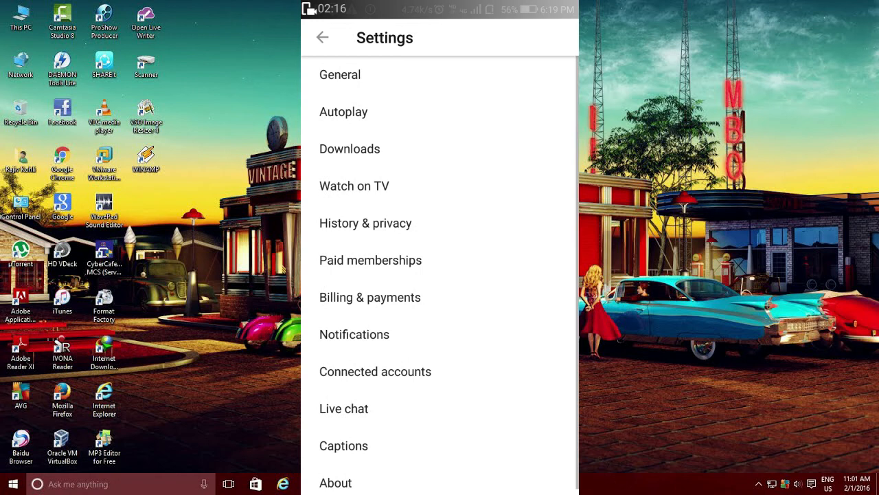
pyautogui.click(340, 75)
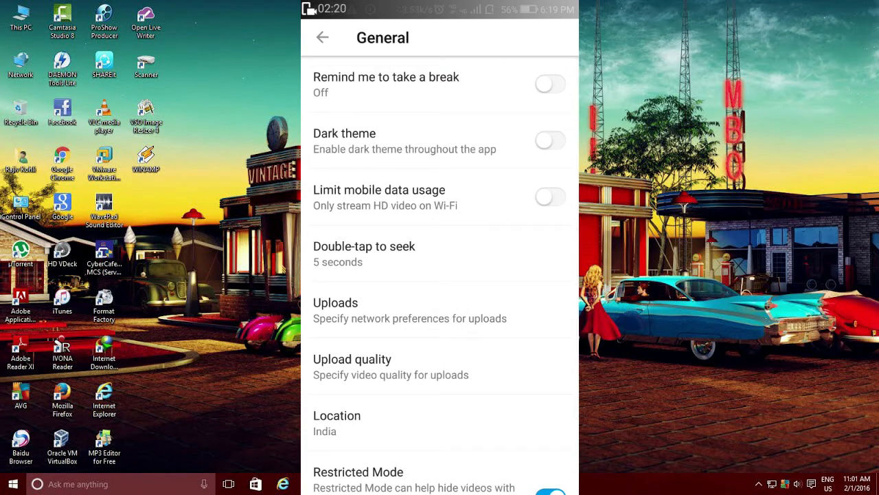
pyautogui.click(549, 140)
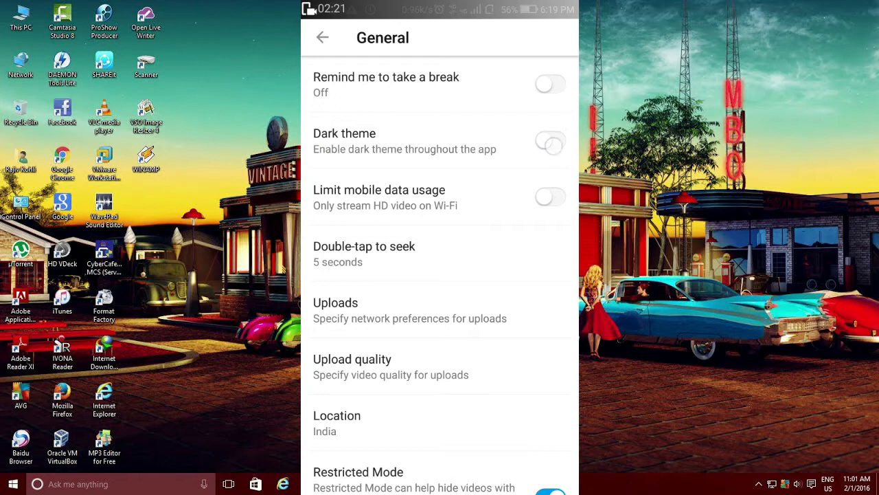
pyautogui.click(549, 141)
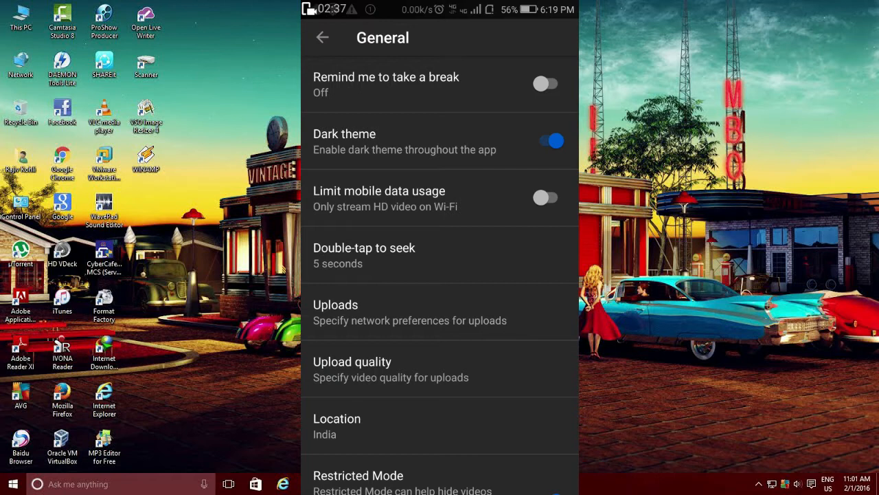
# Back out to the dark Home feed, scroll it, and open the account menu
pyautogui.click(322, 37)
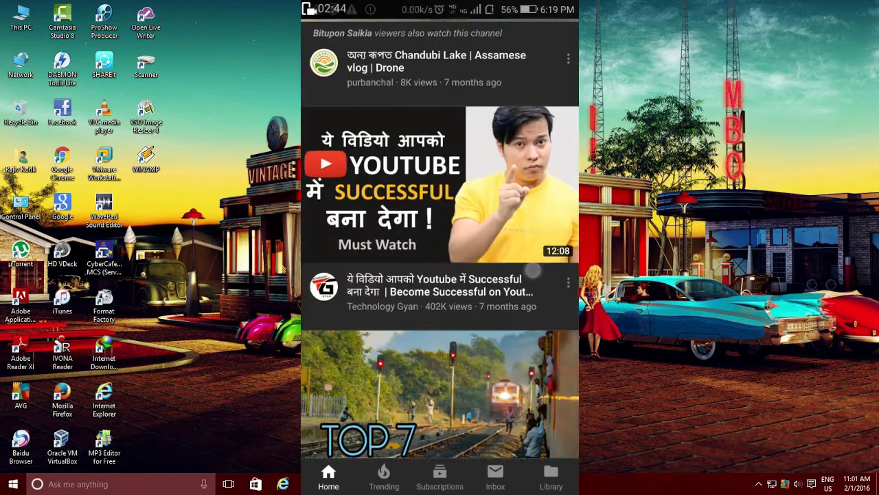
pyautogui.scroll(-3)
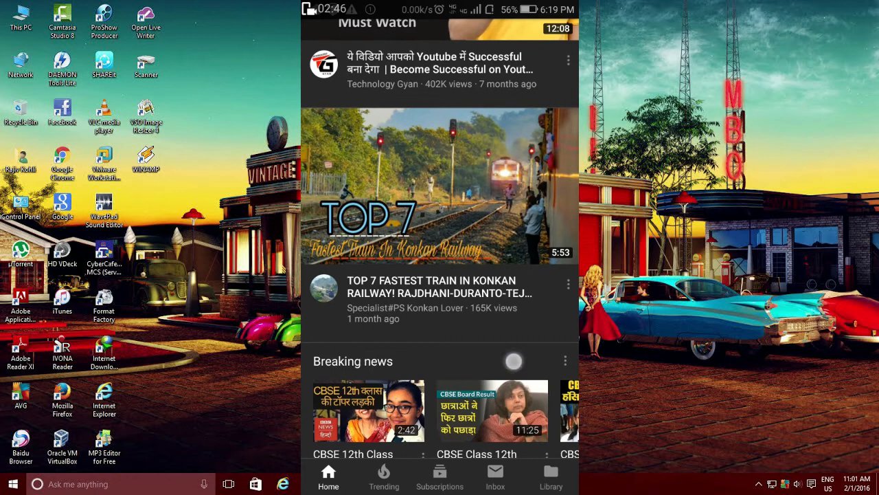
pyautogui.scroll(-3)
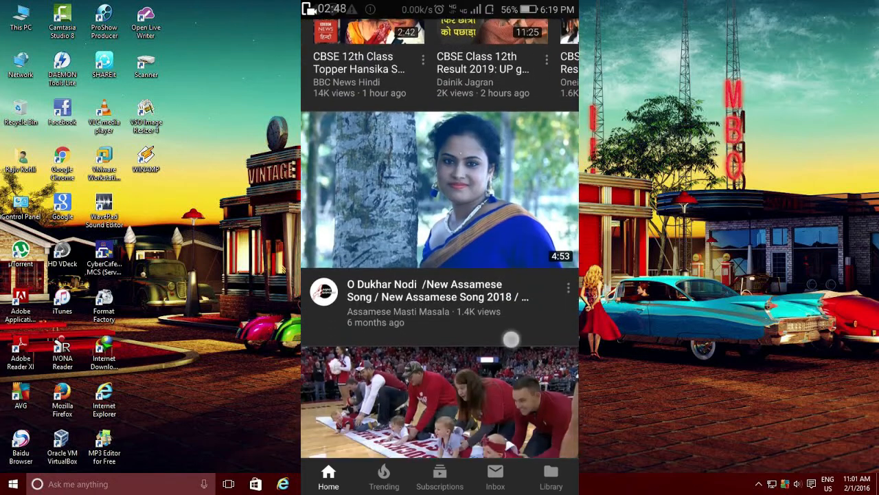
pyautogui.scroll(-3)
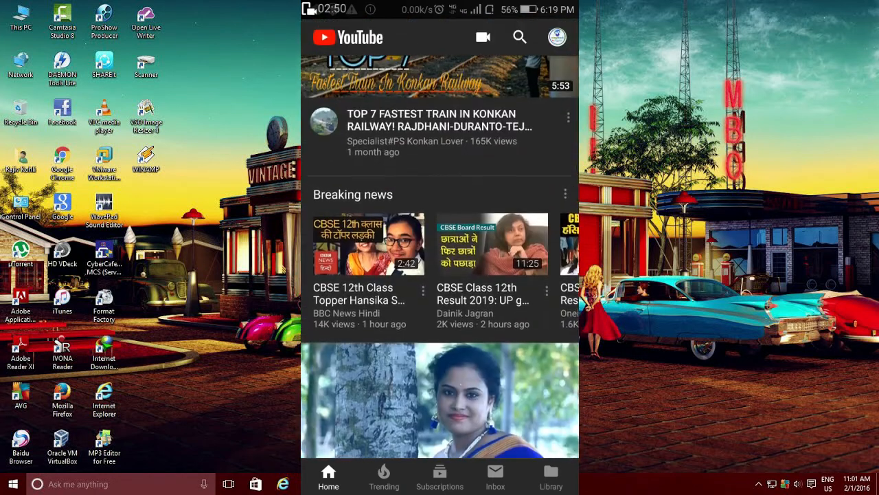
pyautogui.click(557, 37)
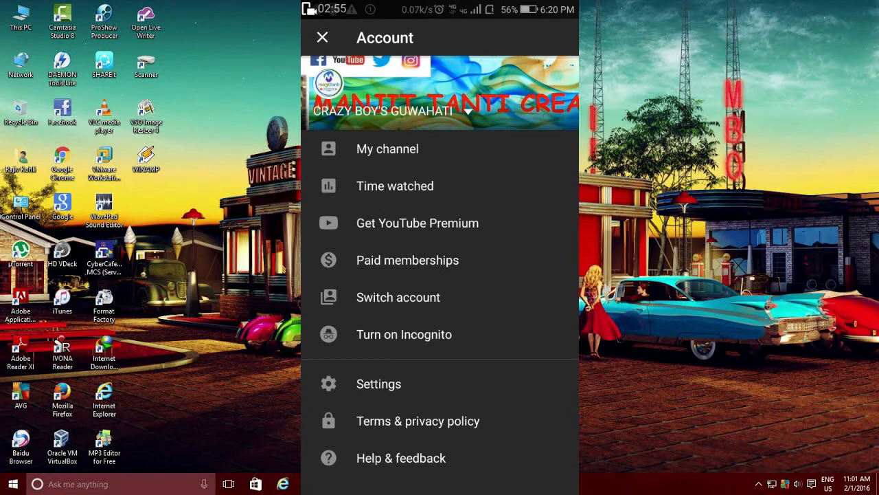
# Switch the Dark theme toggle off in Settings so the app is light again
pyautogui.click(378, 383)
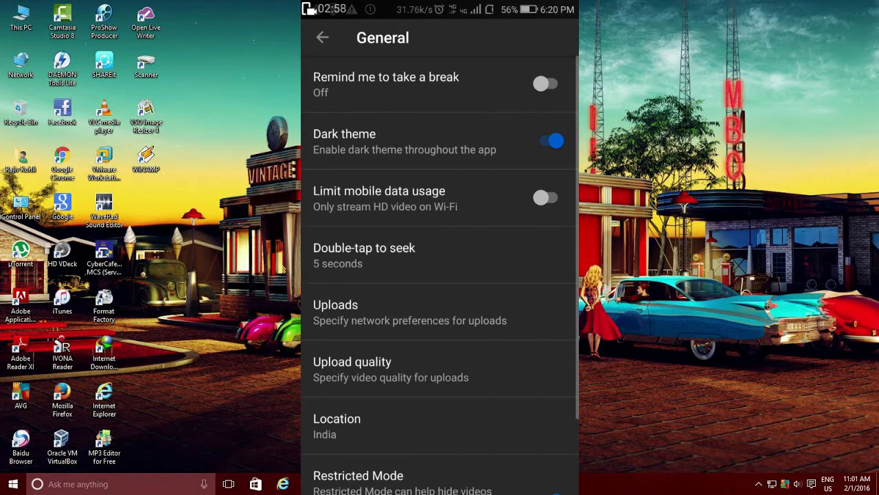
pyautogui.click(551, 140)
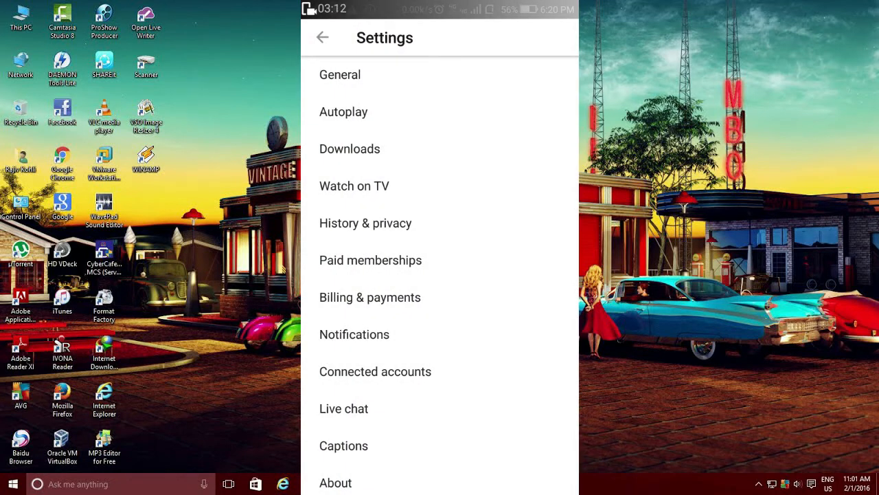
# Review the Autoplay settings, leaving autoplay next video on, and return to Home
pyautogui.click(343, 111)
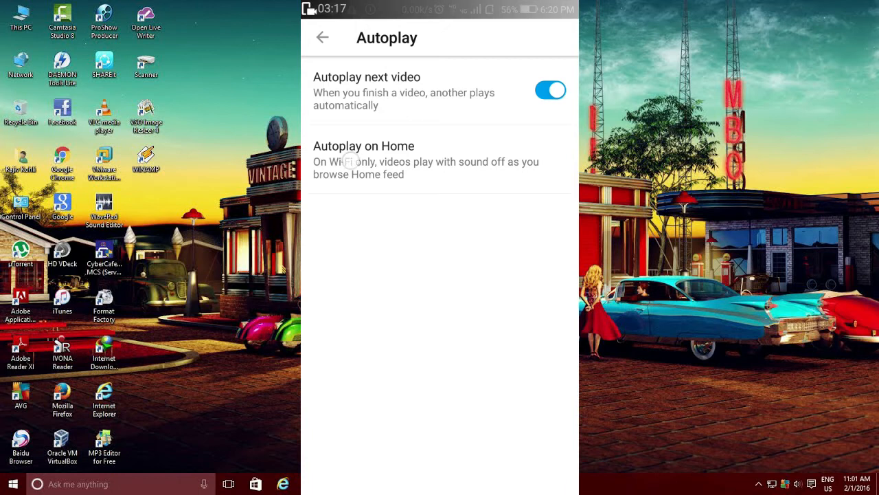
pyautogui.click(364, 146)
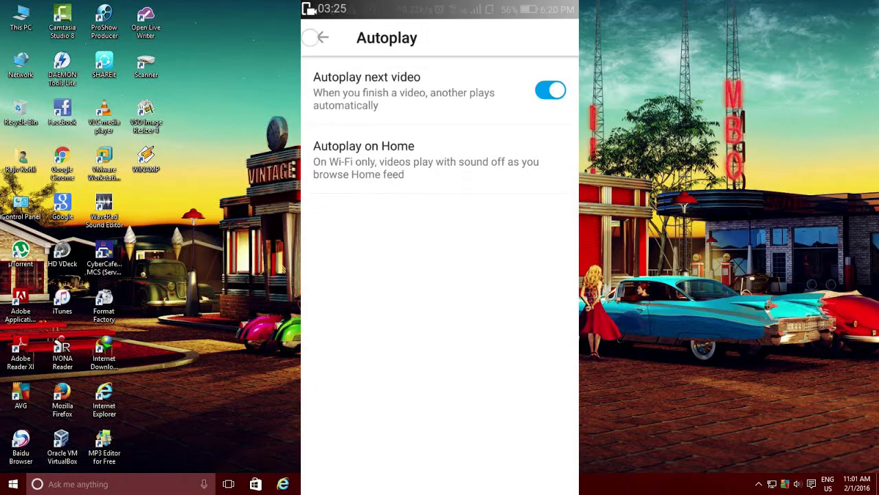
pyautogui.click(323, 37)
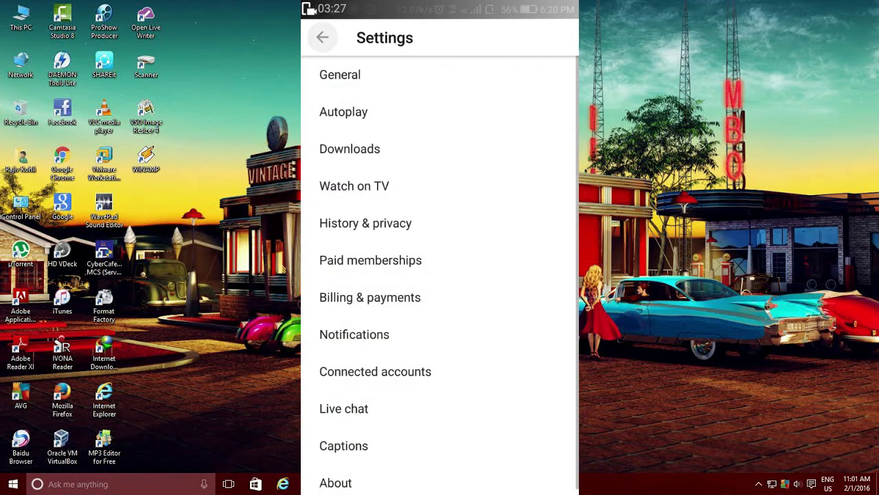
pyautogui.click(322, 37)
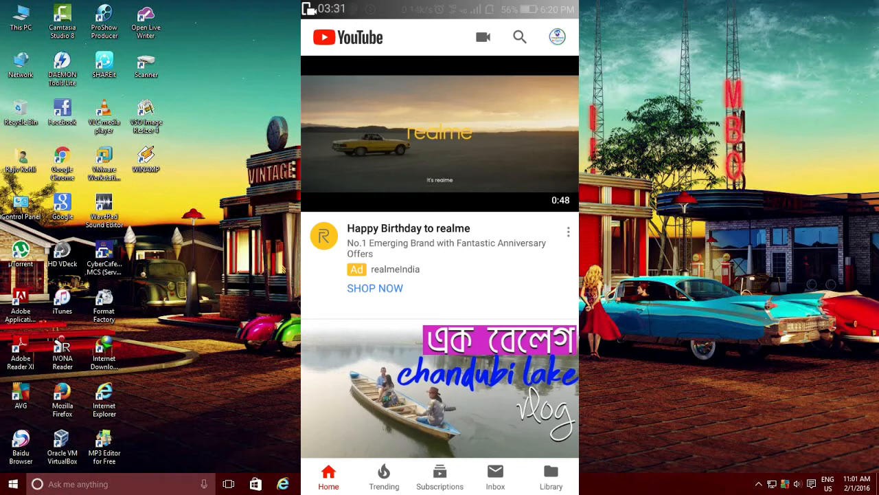
# Scroll further past several recommended videos, then open the account menu
pyautogui.scroll(-3)
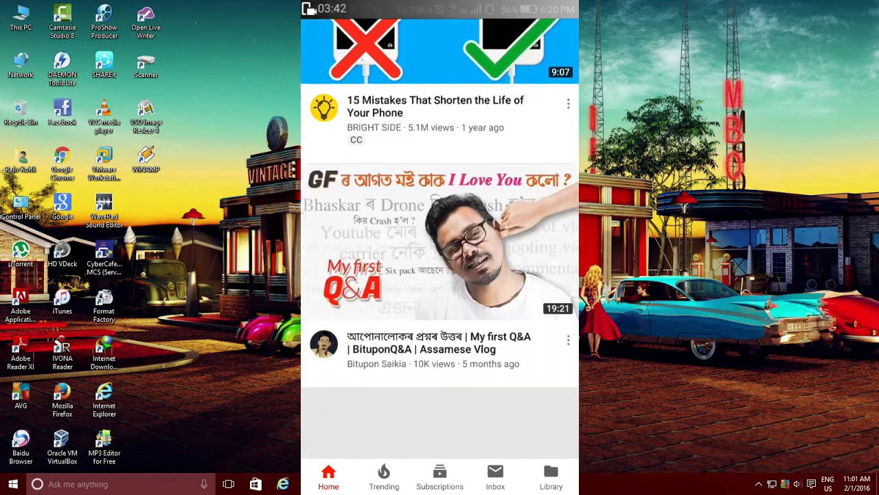
pyautogui.scroll(-3)
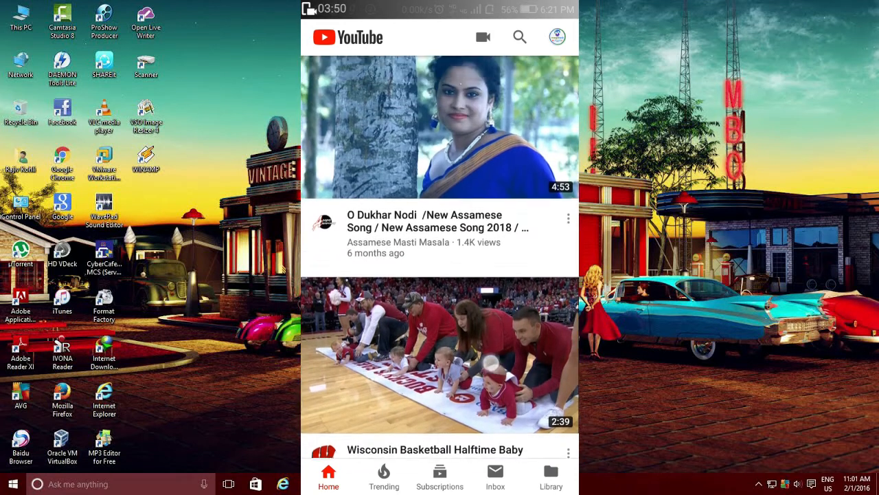
pyautogui.scroll(-3)
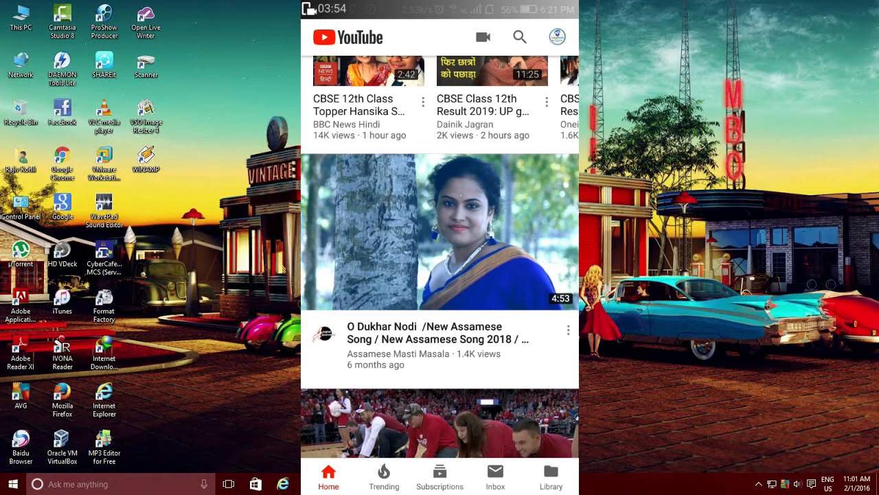
pyautogui.click(558, 36)
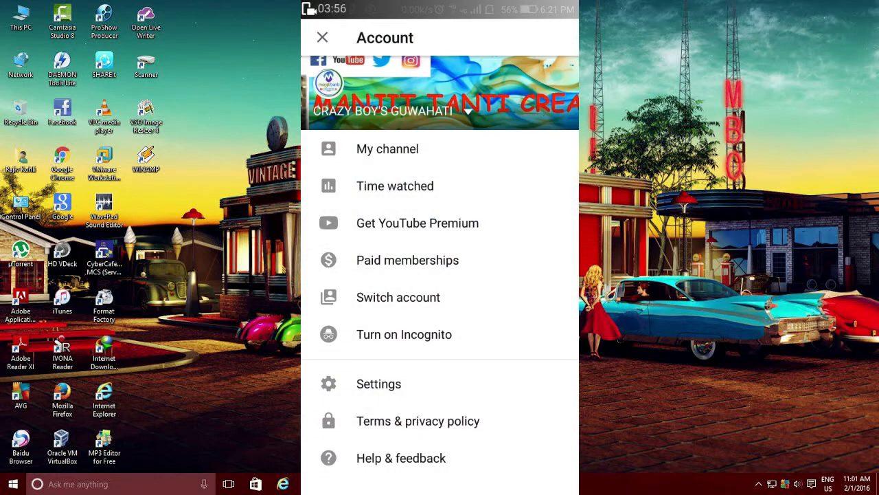
# Set Autoplay on Home to Always on in Settings > Autoplay and return Home
pyautogui.click(379, 383)
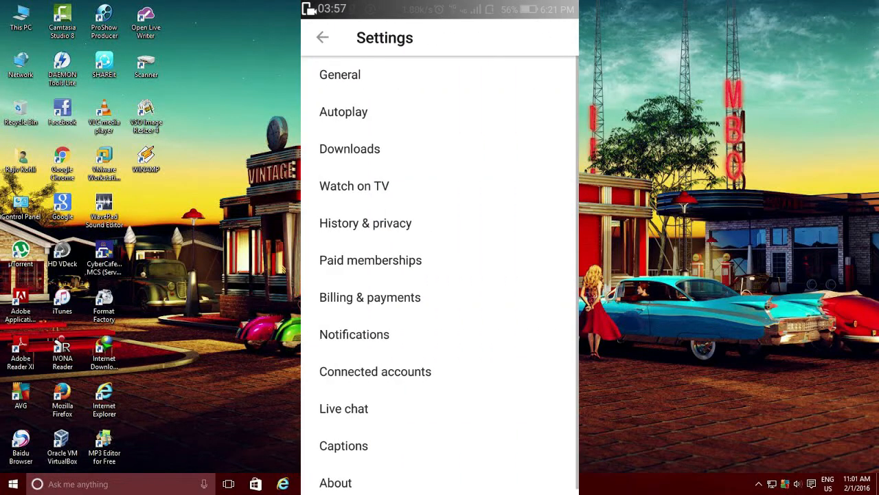
pyautogui.click(344, 112)
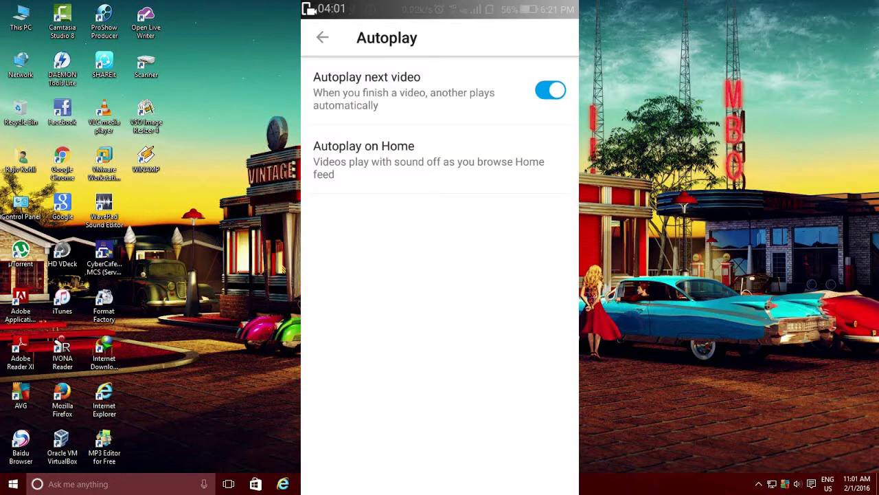
pyautogui.click(365, 159)
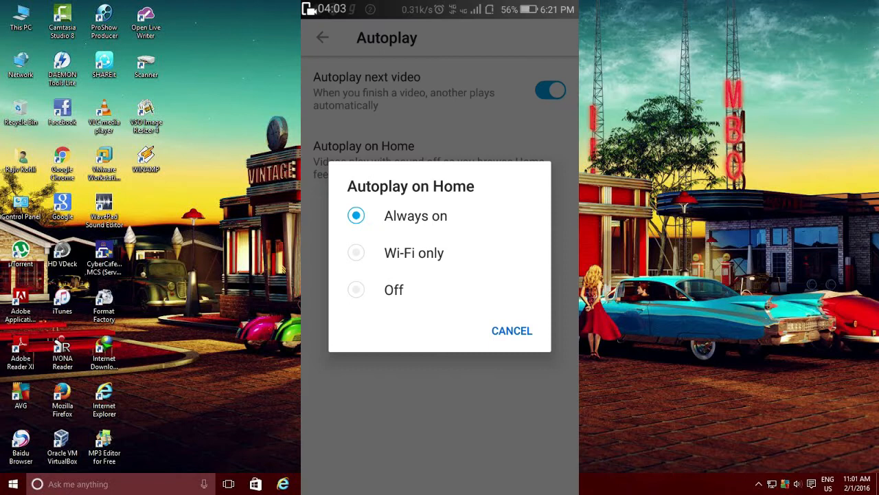
pyautogui.click(511, 331)
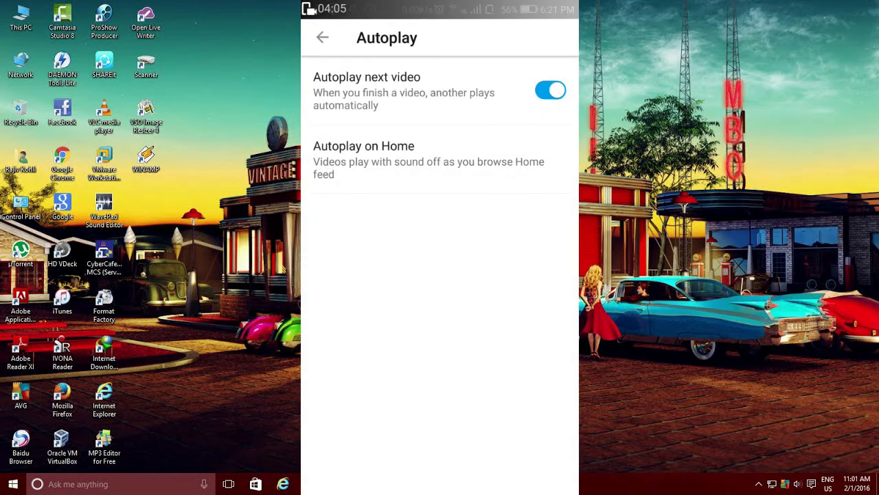
pyautogui.click(363, 146)
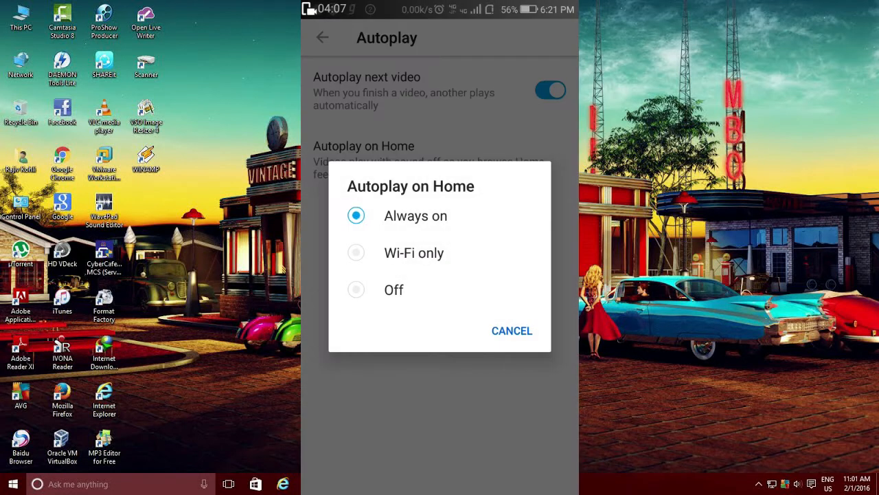
pyautogui.click(512, 331)
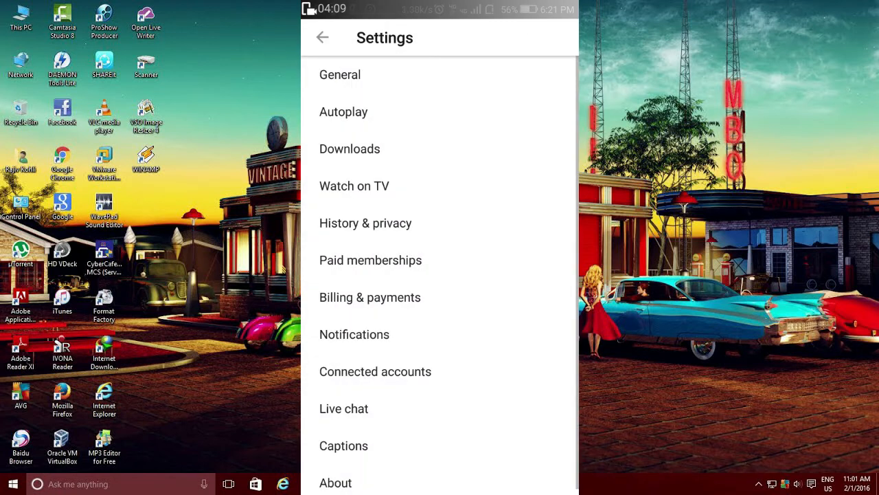
pyautogui.click(323, 37)
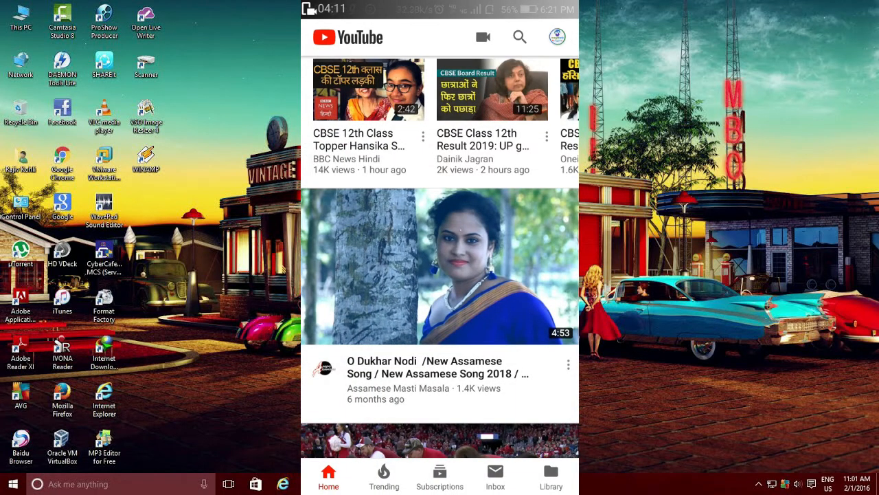
pyautogui.scroll(-3)
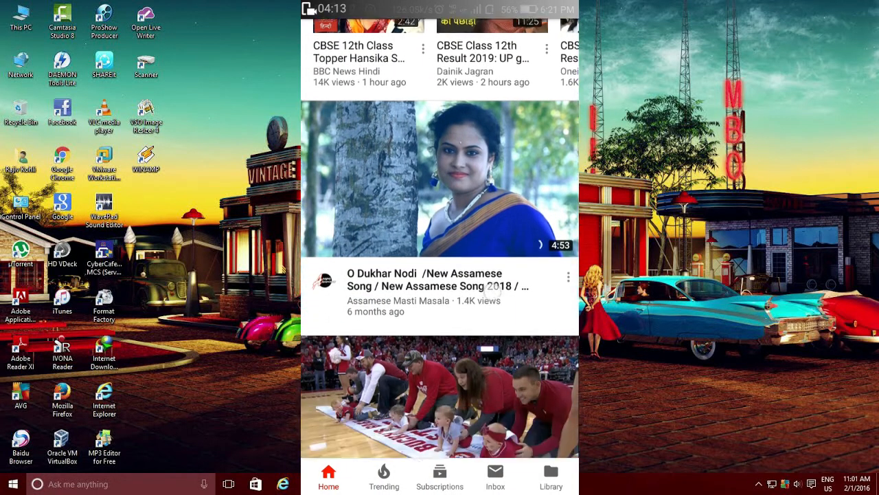
pyautogui.scroll(-3)
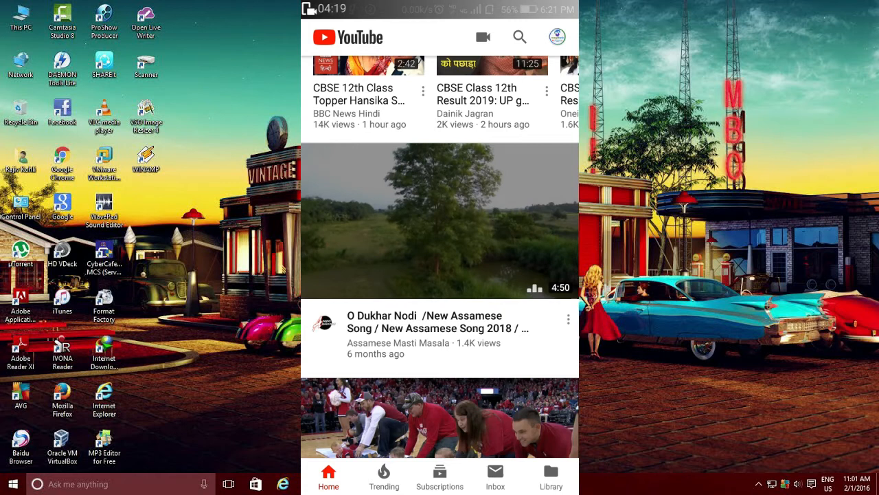
pyautogui.scroll(-3)
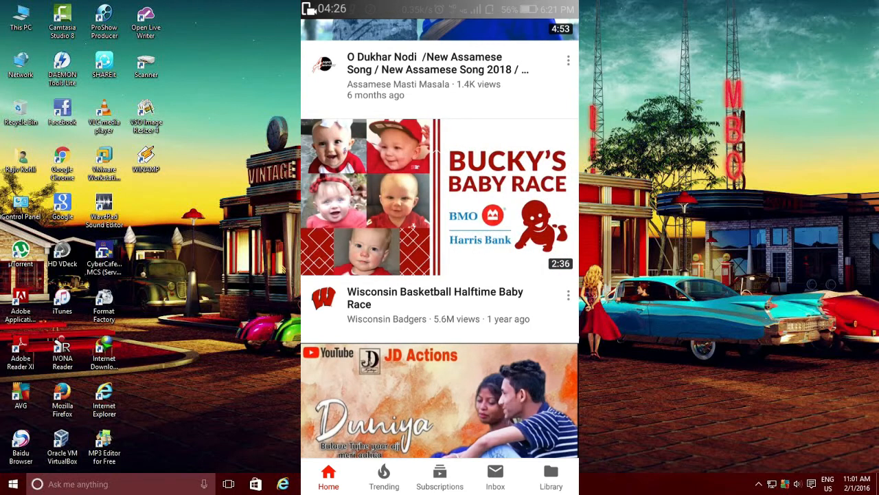
pyautogui.scroll(-3)
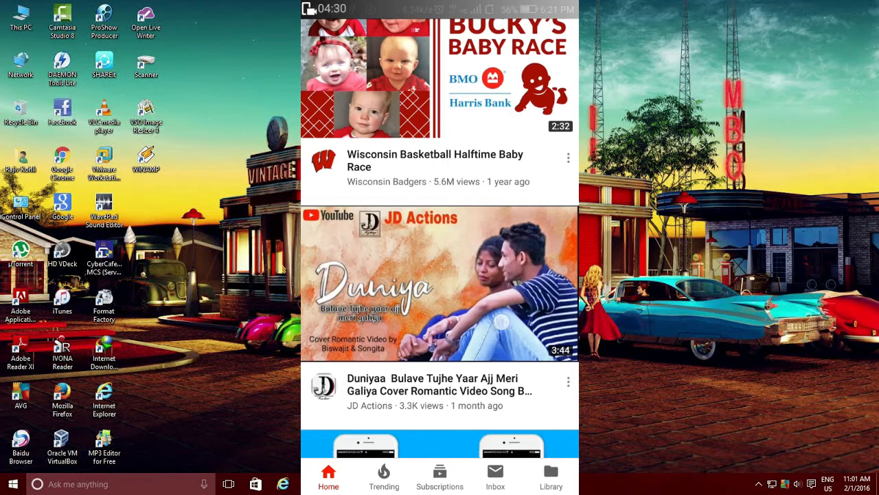
pyautogui.scroll(-3)
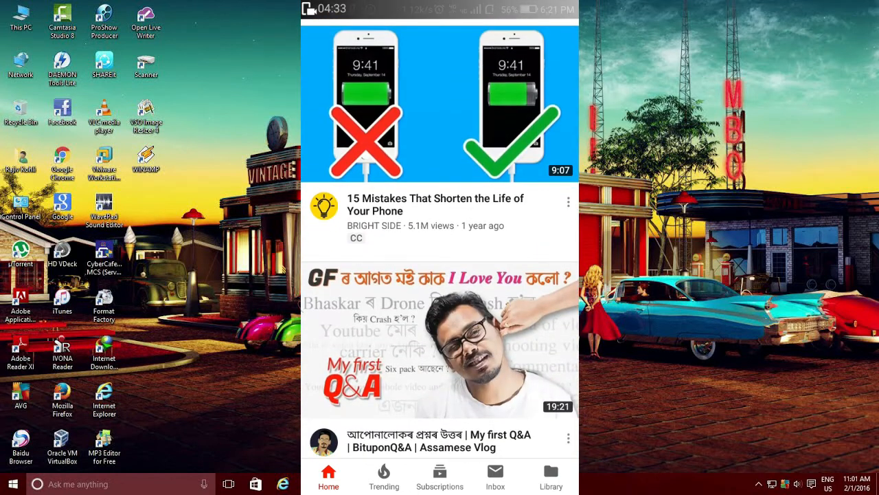
pyautogui.scroll(-3)
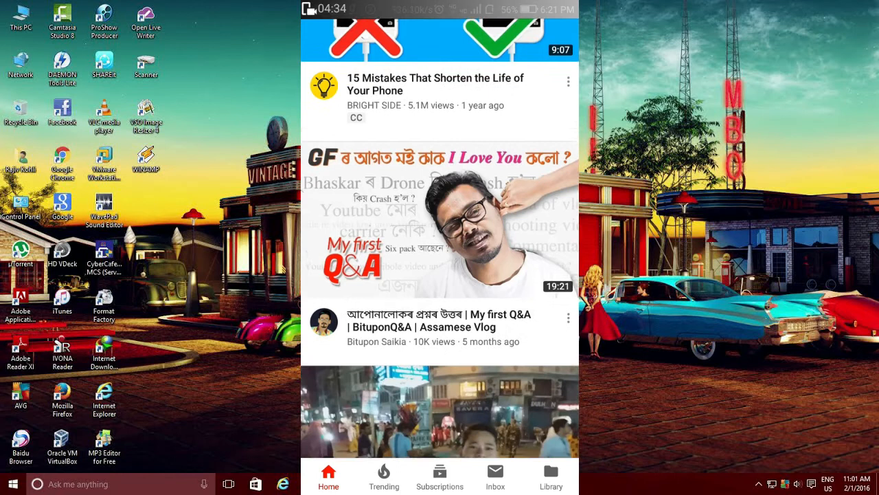
pyautogui.scroll(-3)
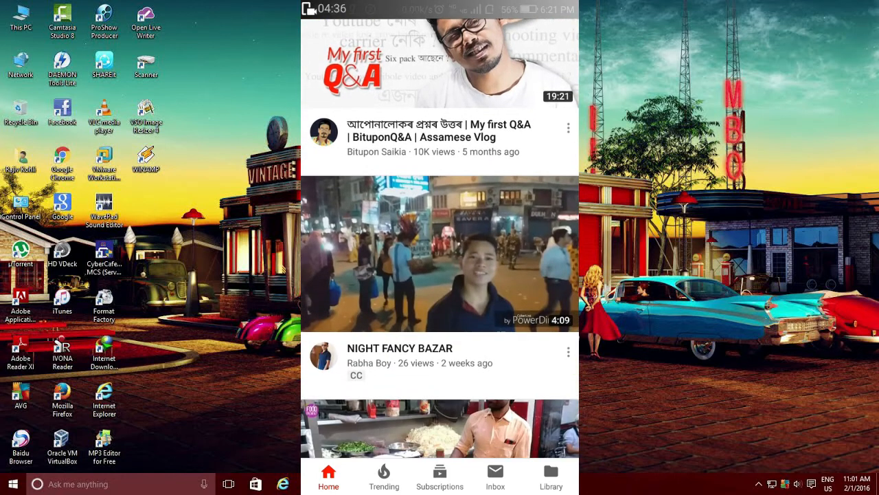
pyautogui.scroll(-3)
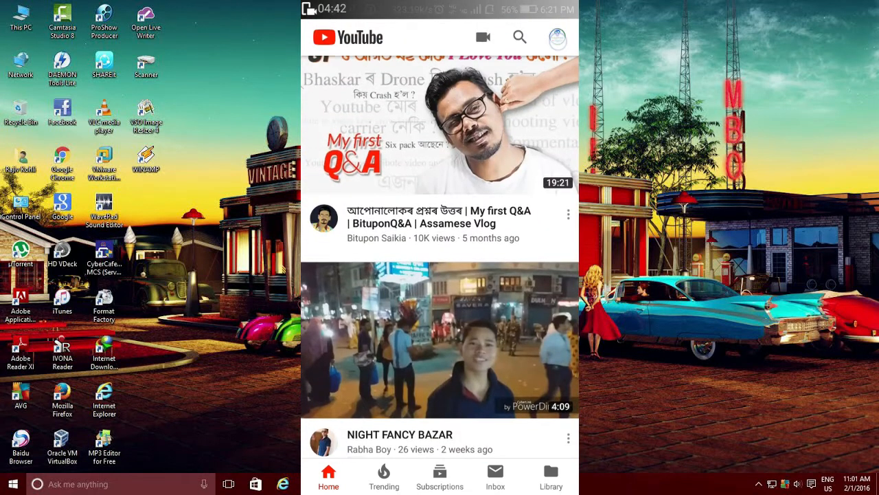
pyautogui.click(557, 37)
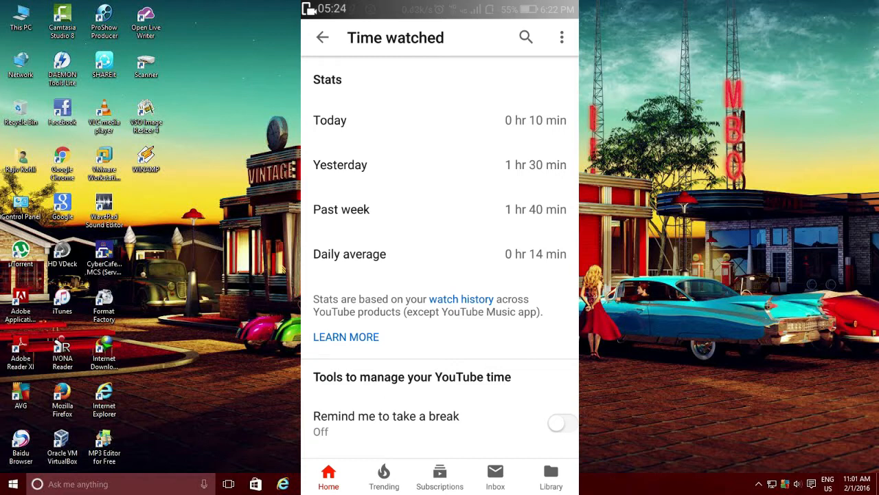
# Switch on 'Remind me to take a break' at every hour on the Time watched page
pyautogui.click(562, 423)
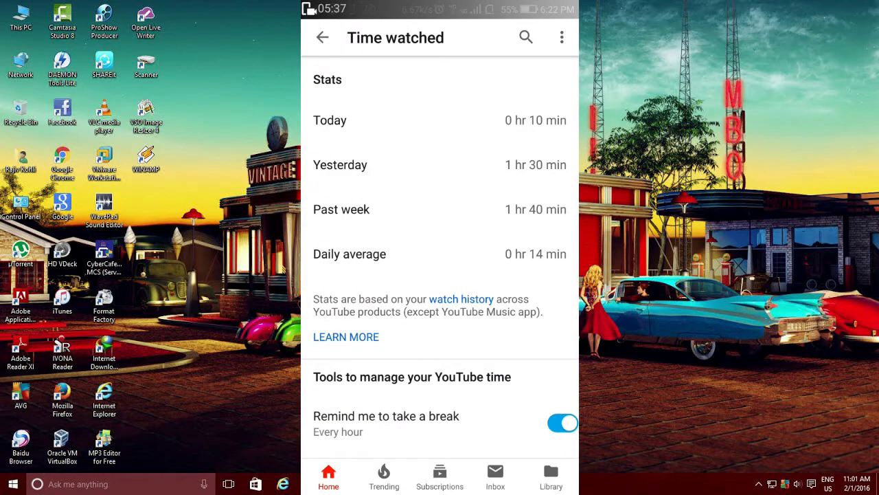
pyautogui.scroll(-3)
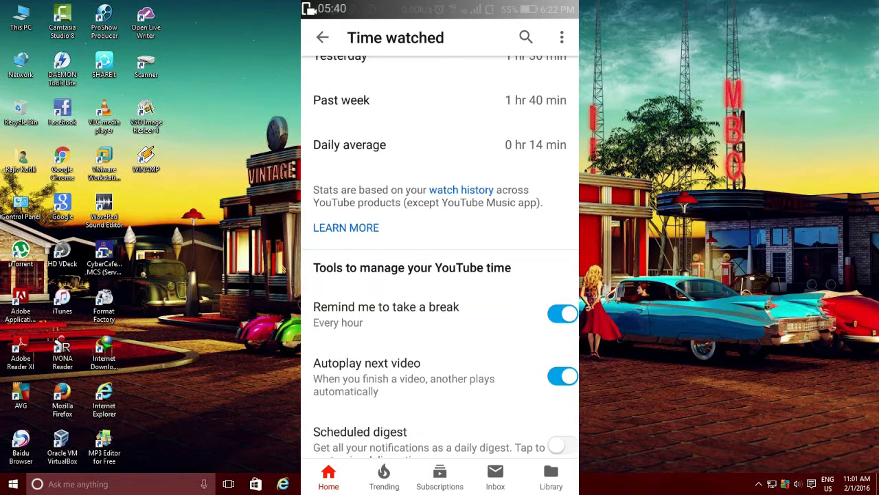
# Go back to the Home feed, then open and close the account menu
pyautogui.click(322, 37)
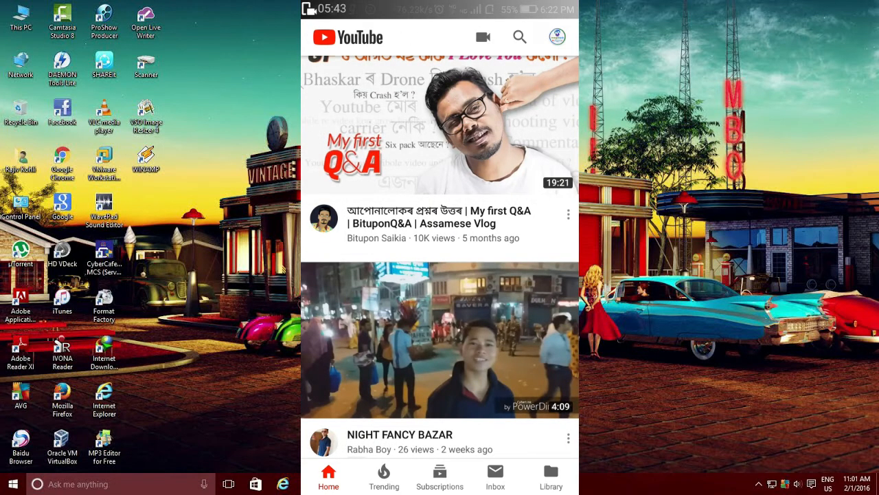
pyautogui.click(557, 37)
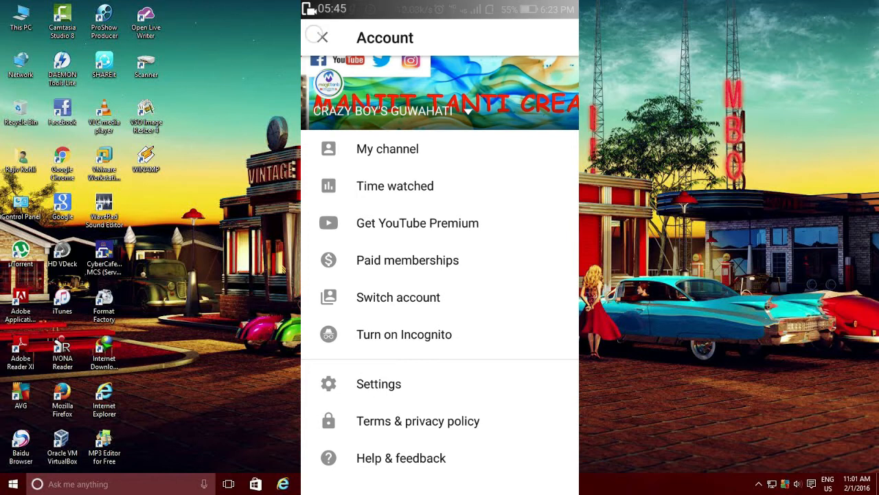
pyautogui.click(316, 37)
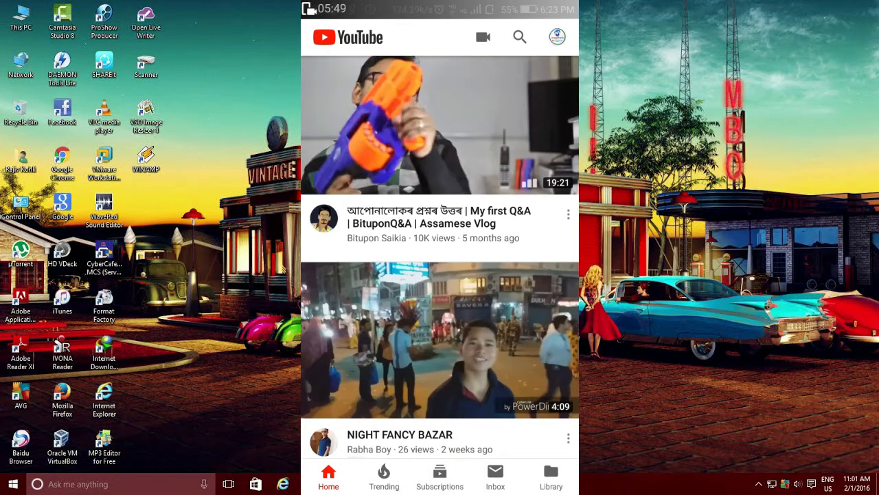
# Scroll the Home feed through recommended videos and an eyewear ad
pyautogui.scroll(-3)
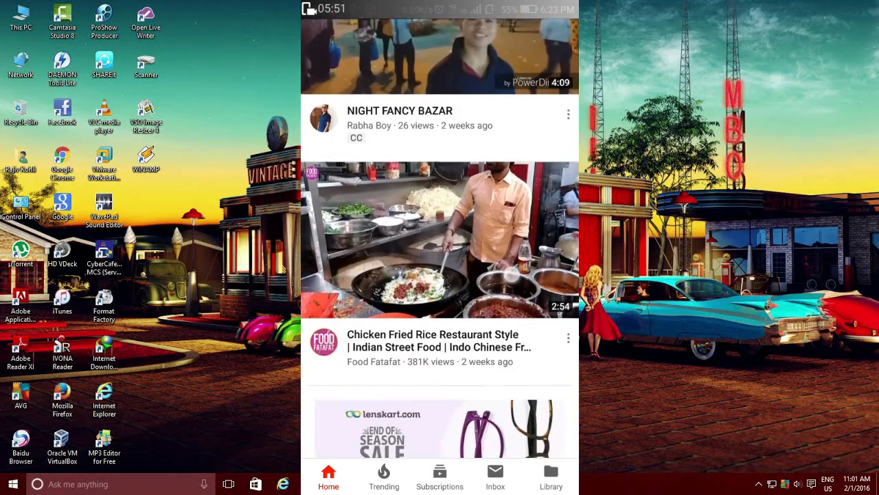
pyautogui.scroll(-3)
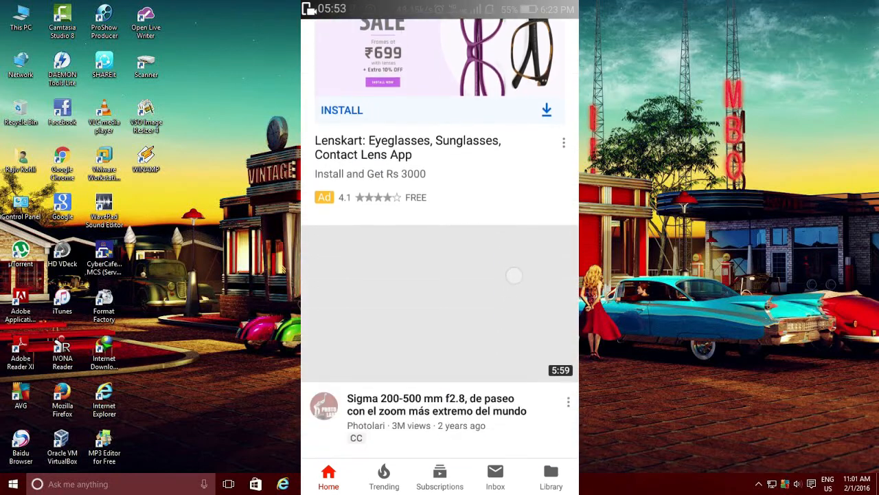
pyautogui.scroll(-3)
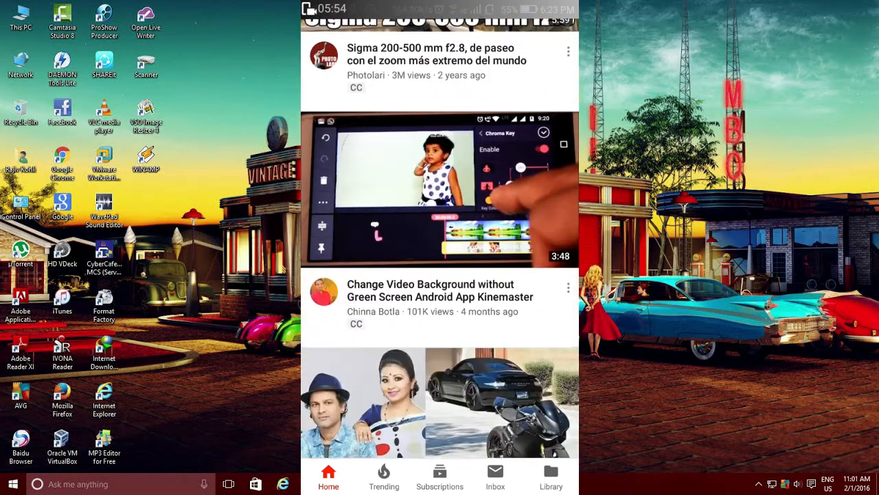
pyautogui.scroll(-3)
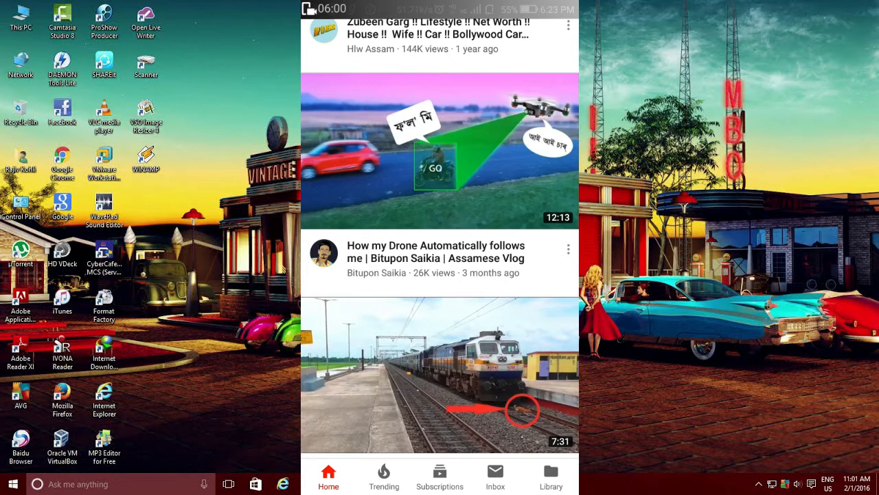
pyautogui.scroll(-3)
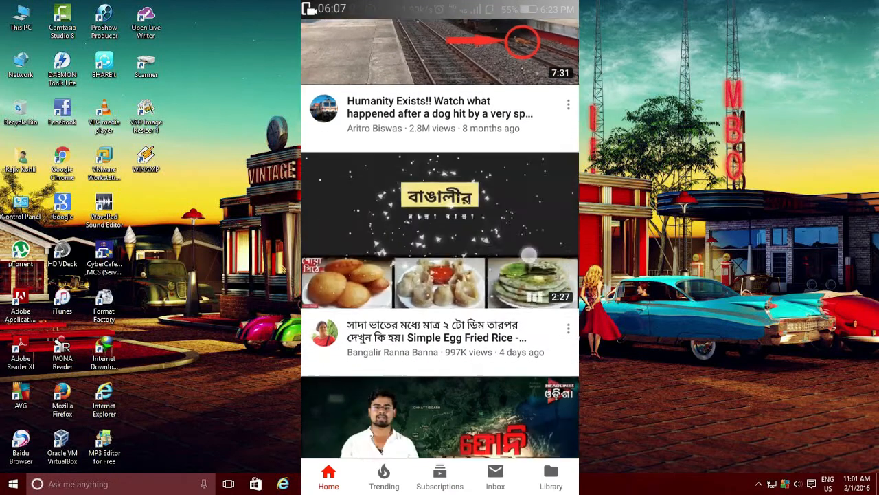
pyautogui.scroll(-3)
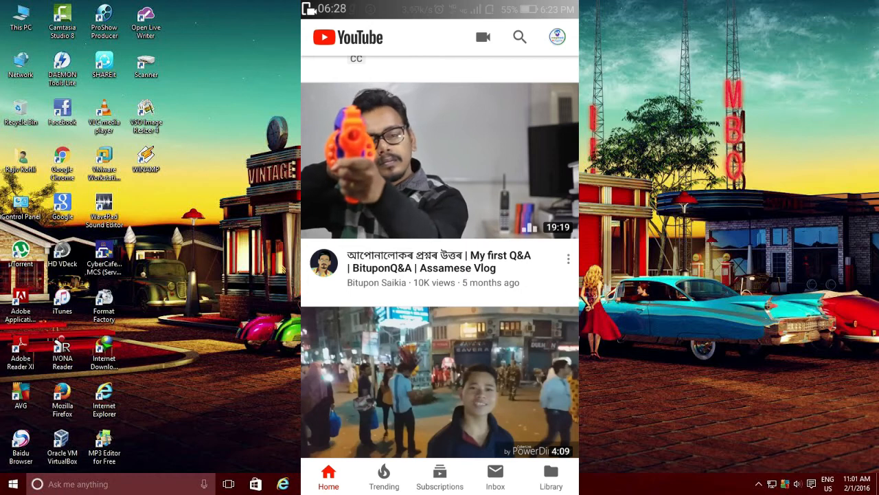
pyautogui.scroll(-3)
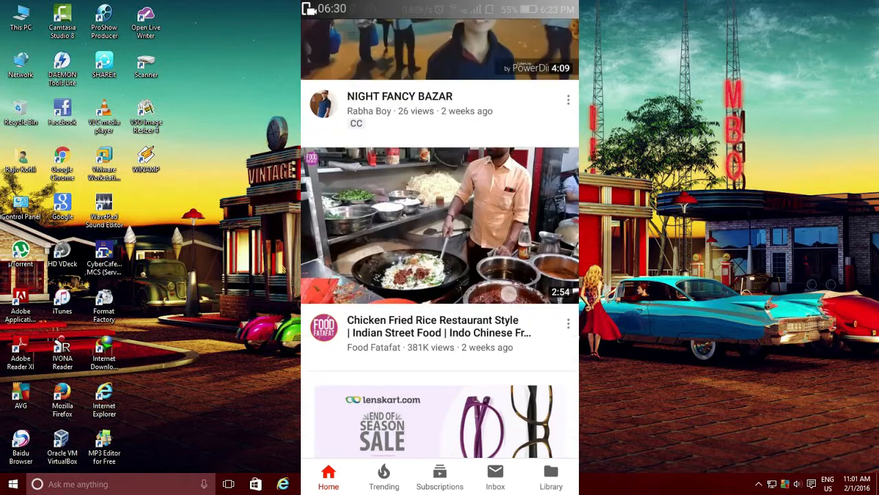
pyautogui.scroll(-3)
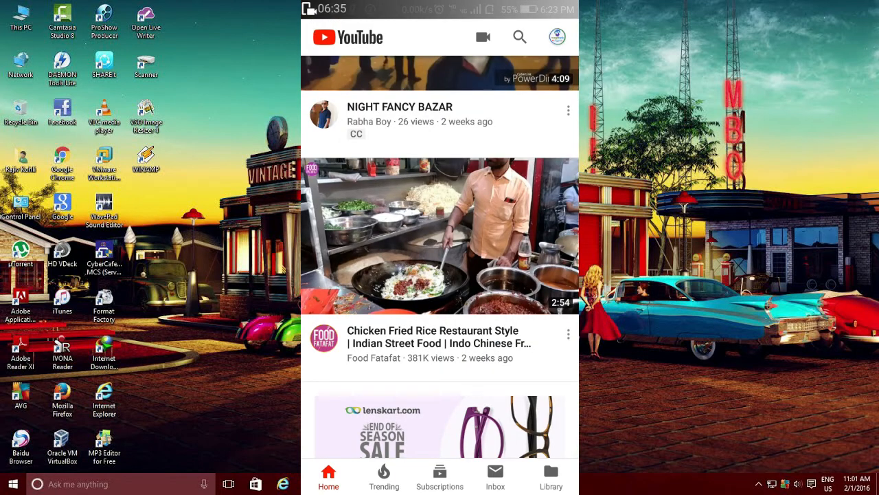
# Reopen Time watched from the account menu and dismiss the digest delivery-time picker
pyautogui.click(557, 37)
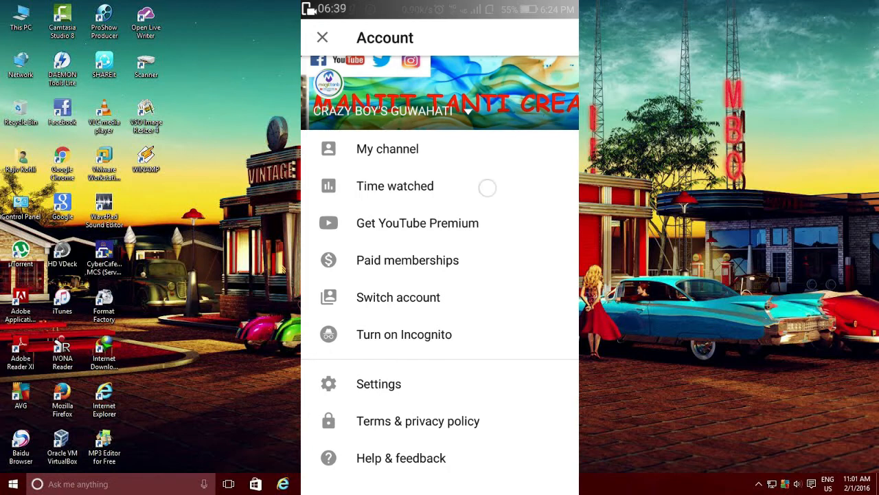
pyautogui.click(395, 186)
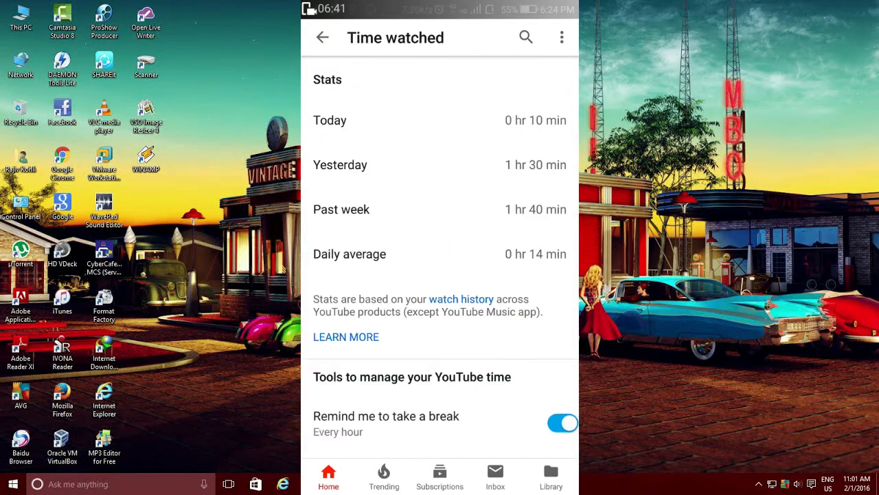
pyautogui.scroll(-3)
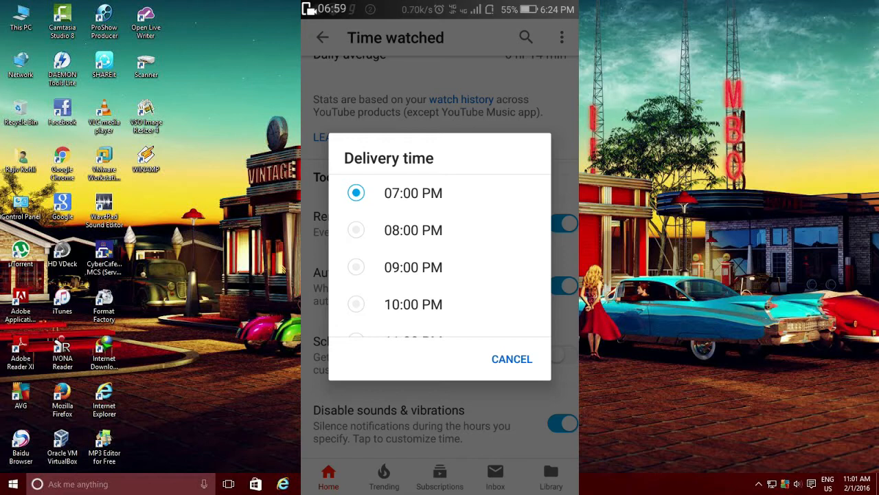
pyautogui.click(511, 359)
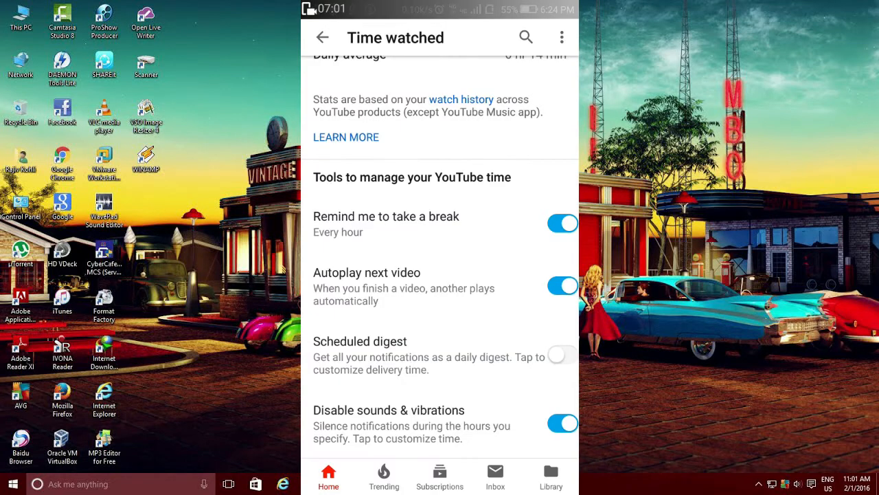
pyautogui.click(322, 37)
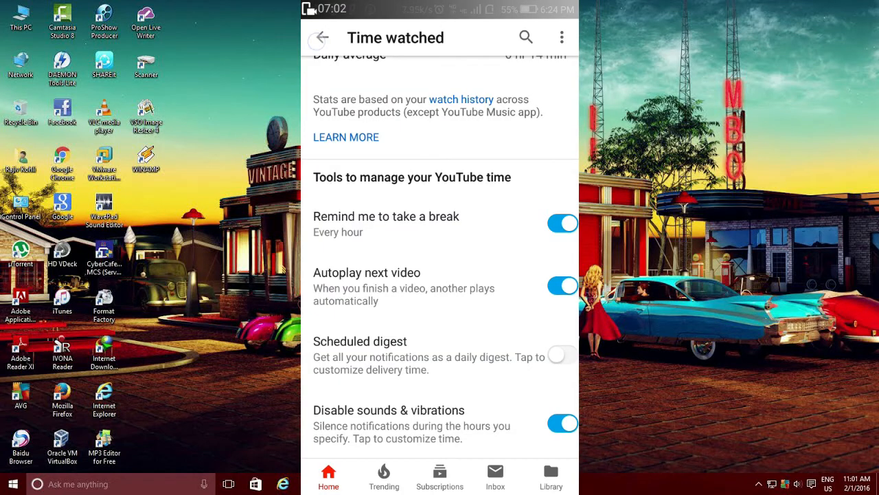
# Return Home, scroll past recommended videos and breaking news, and open the account menu
pyautogui.click(320, 38)
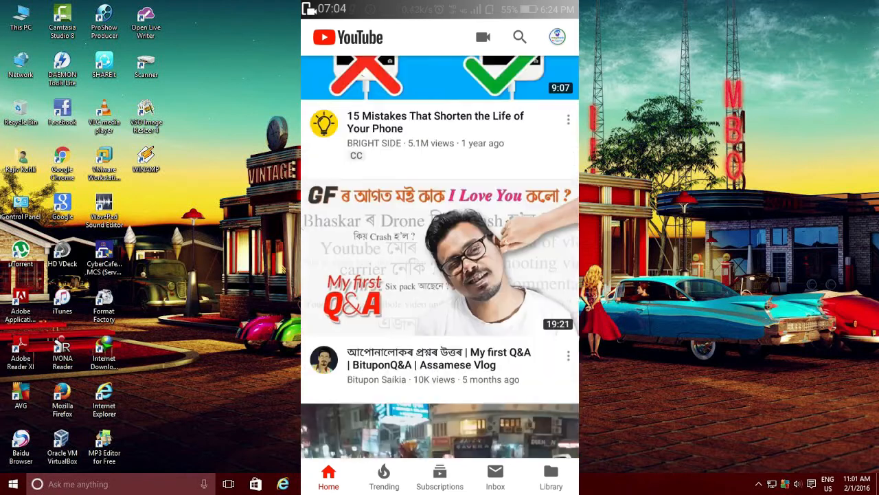
pyautogui.scroll(-3)
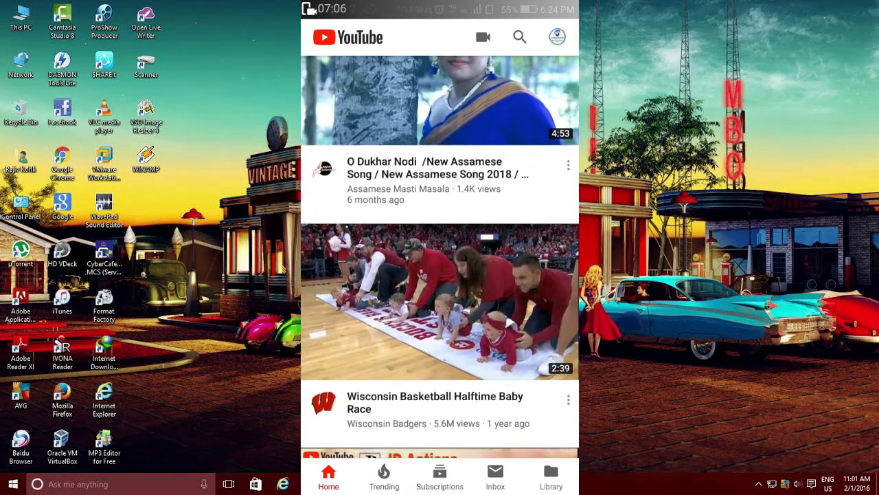
pyautogui.scroll(-3)
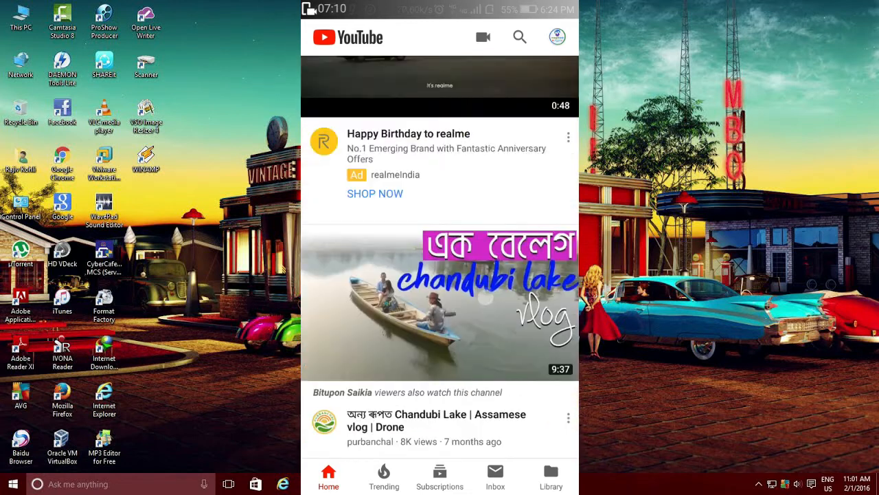
pyautogui.scroll(-3)
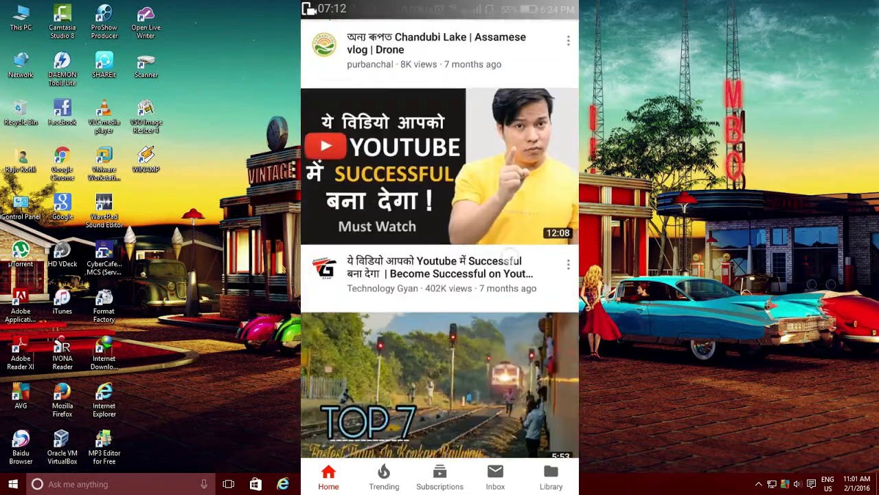
pyautogui.scroll(-3)
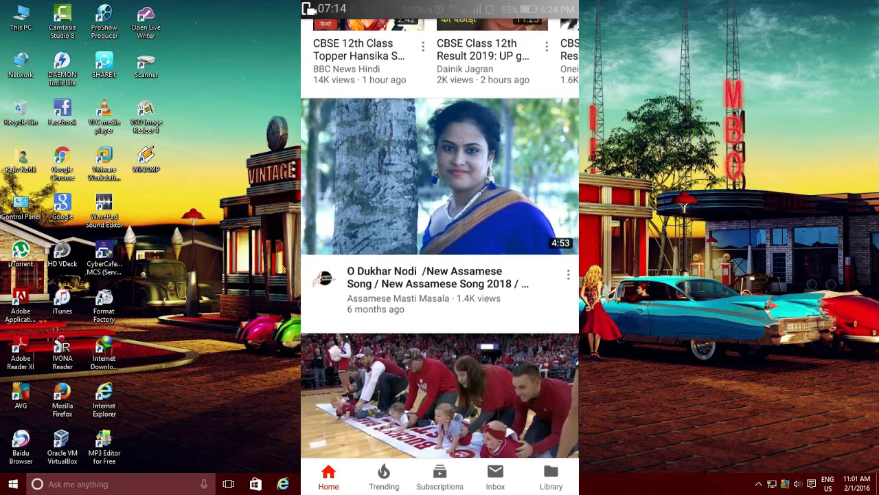
pyautogui.scroll(-3)
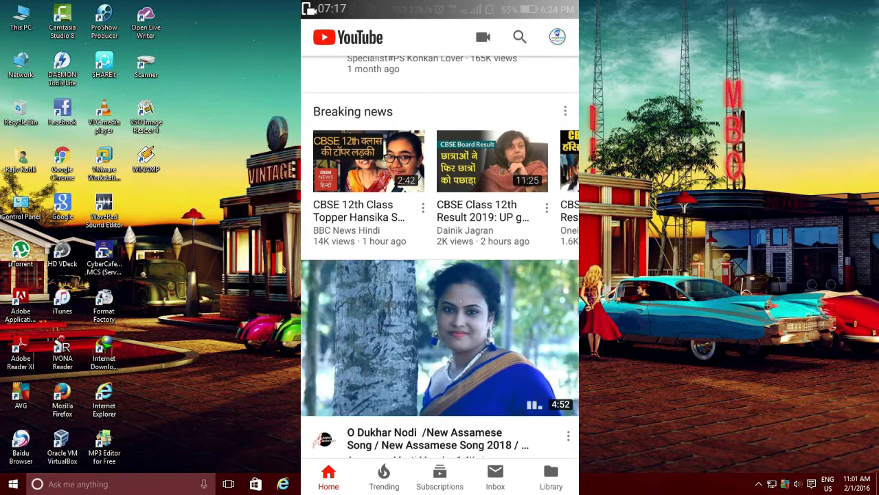
pyautogui.click(557, 37)
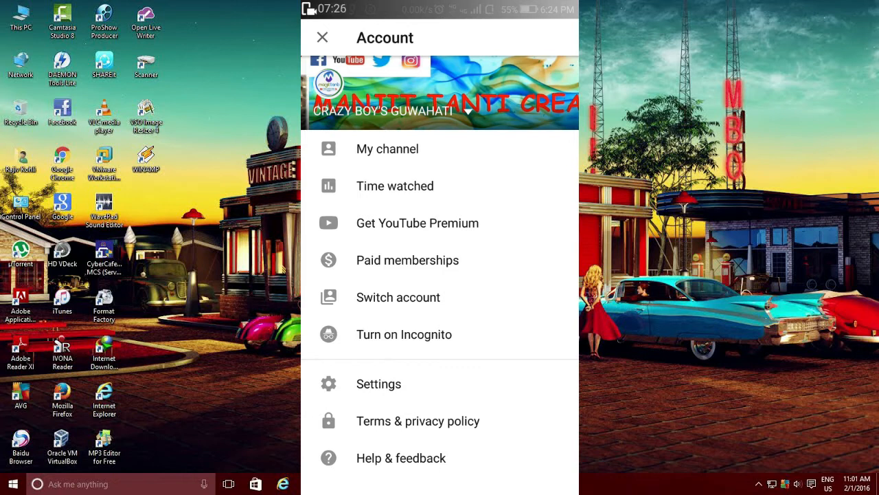
# Clear watch history under Settings > History & privacy, then back out to Home
pyautogui.click(323, 38)
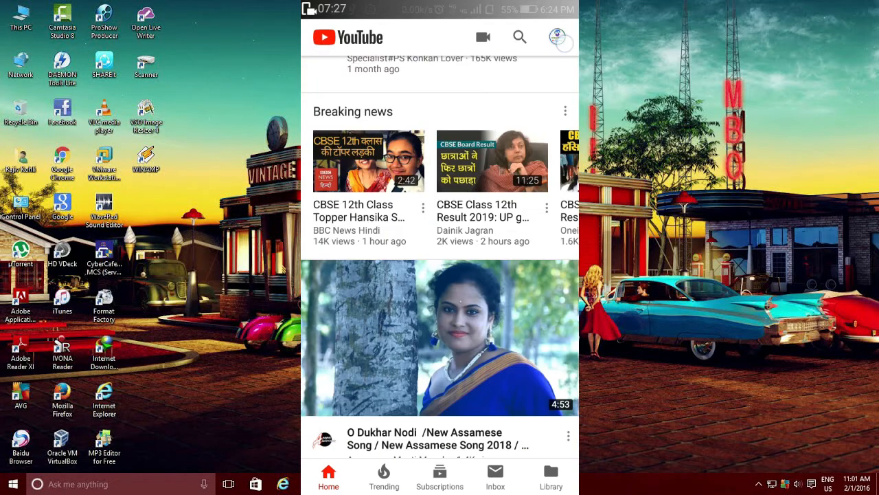
pyautogui.click(557, 37)
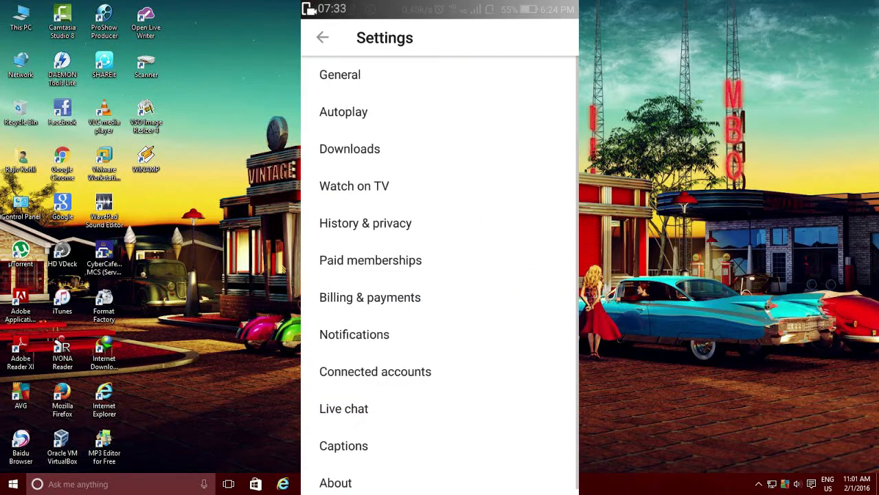
pyautogui.click(365, 222)
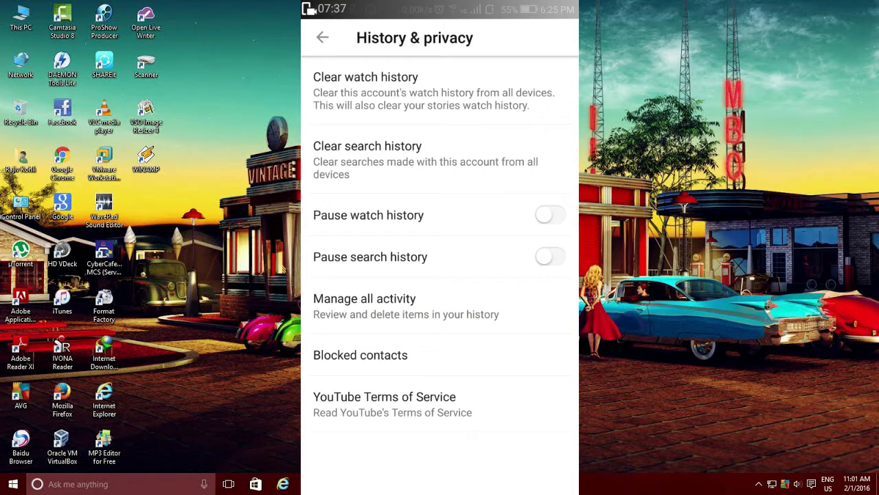
pyautogui.click(366, 76)
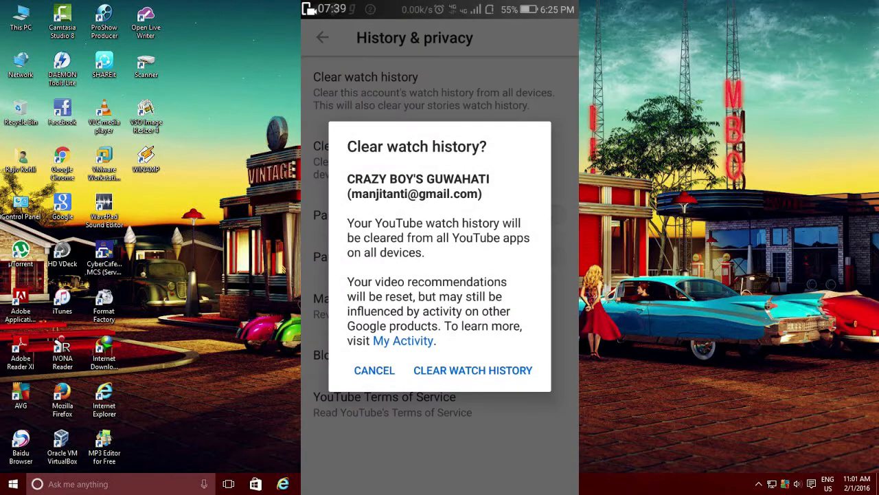
pyautogui.click(374, 370)
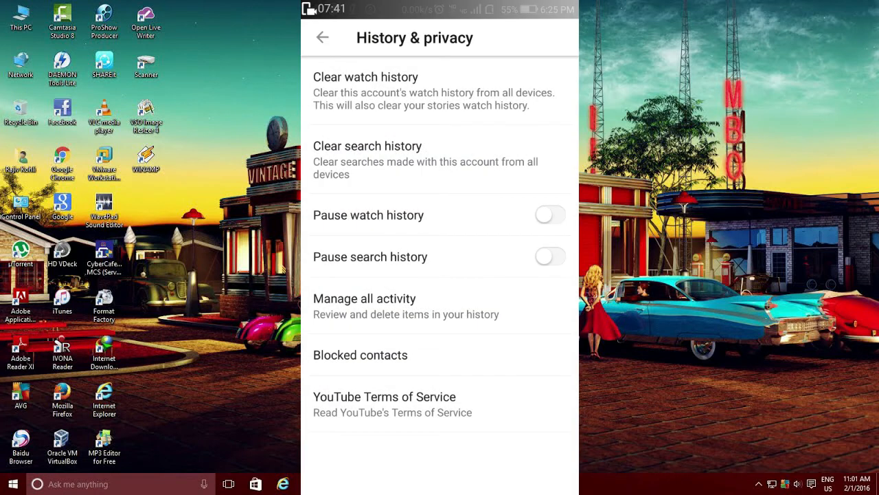
pyautogui.click(322, 37)
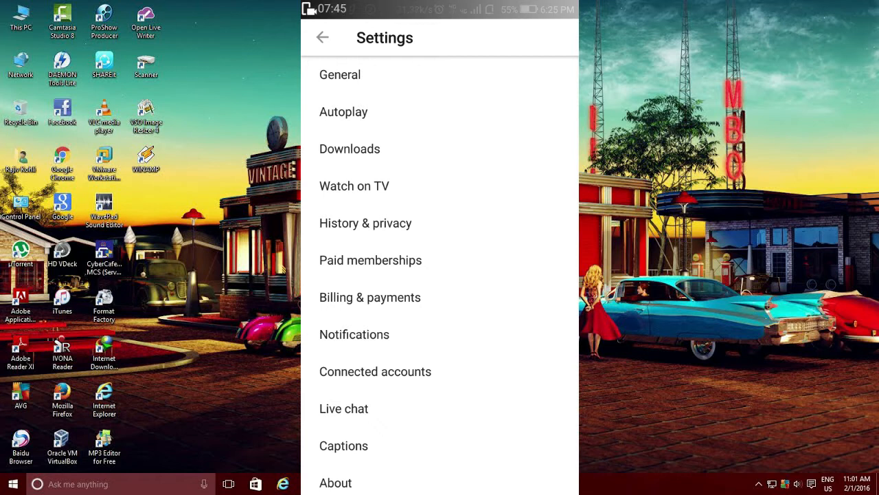
pyautogui.click(322, 37)
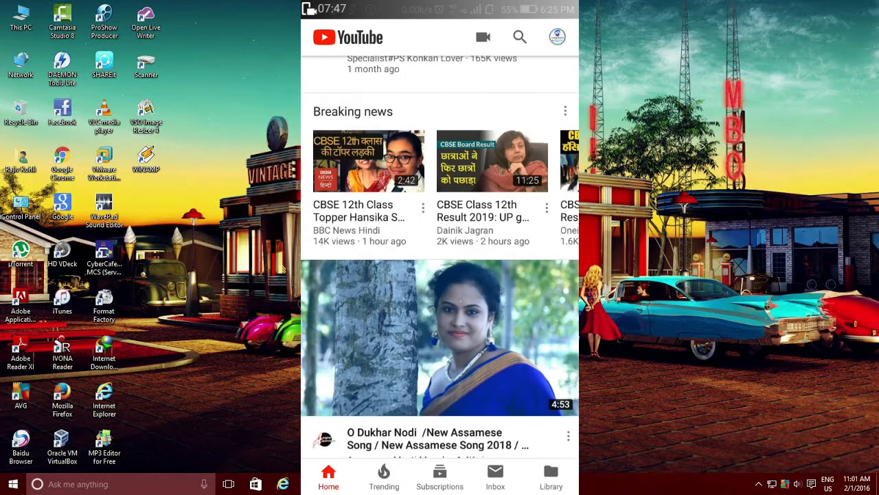
# Turn on Incognito, scroll the Home feed briefly, then turn Incognito off
pyautogui.click(557, 37)
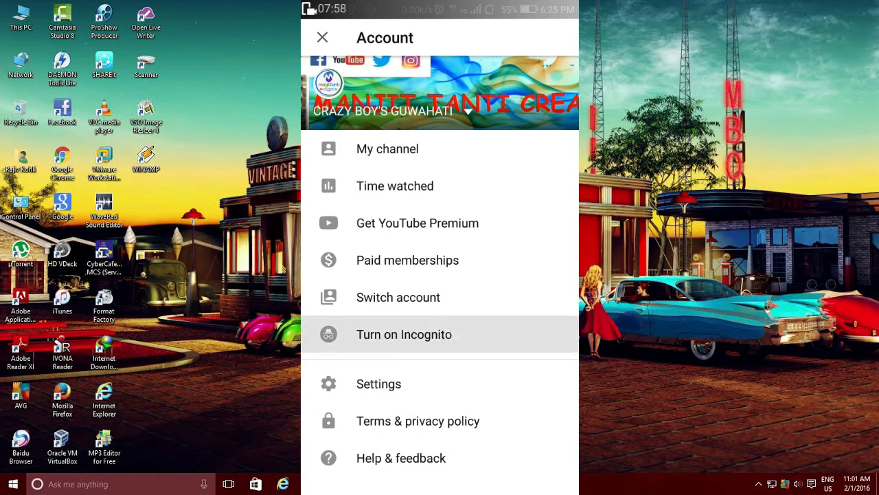
pyautogui.click(404, 334)
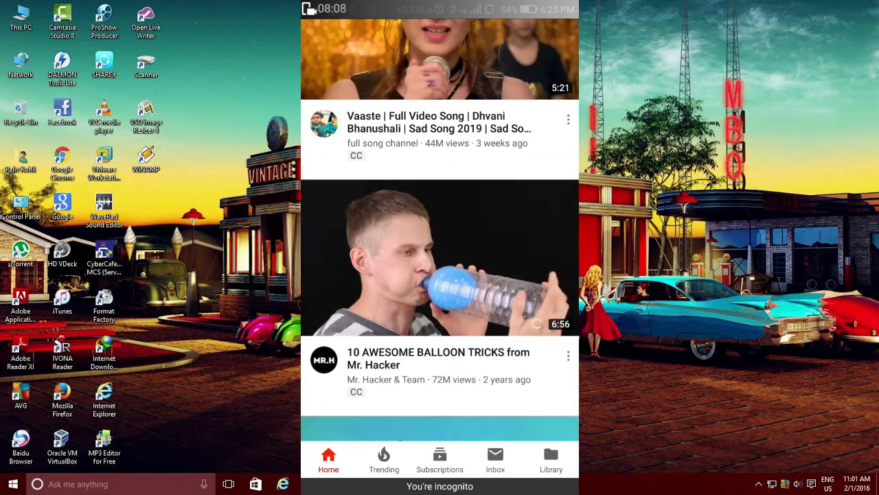
pyautogui.scroll(-3)
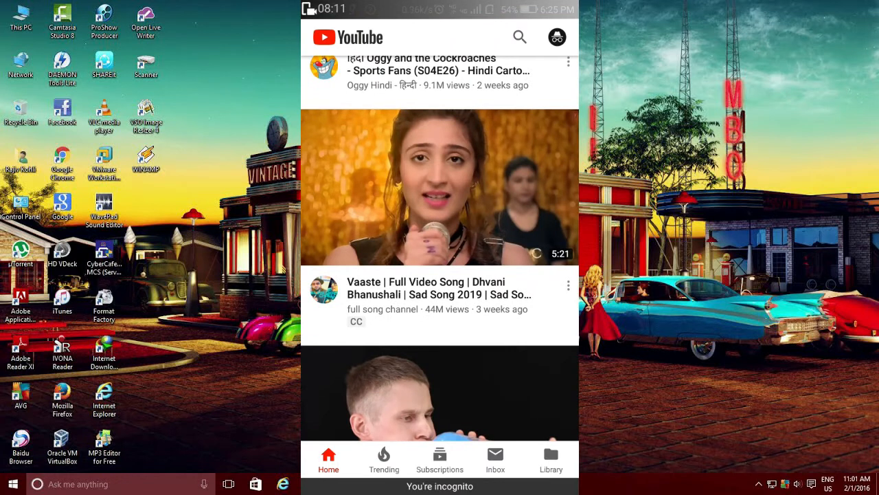
pyautogui.click(557, 36)
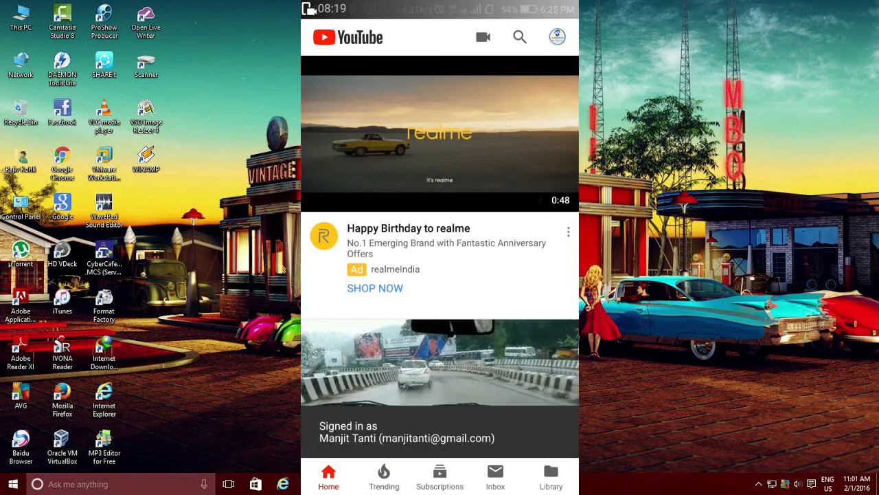
pyautogui.scroll(-3)
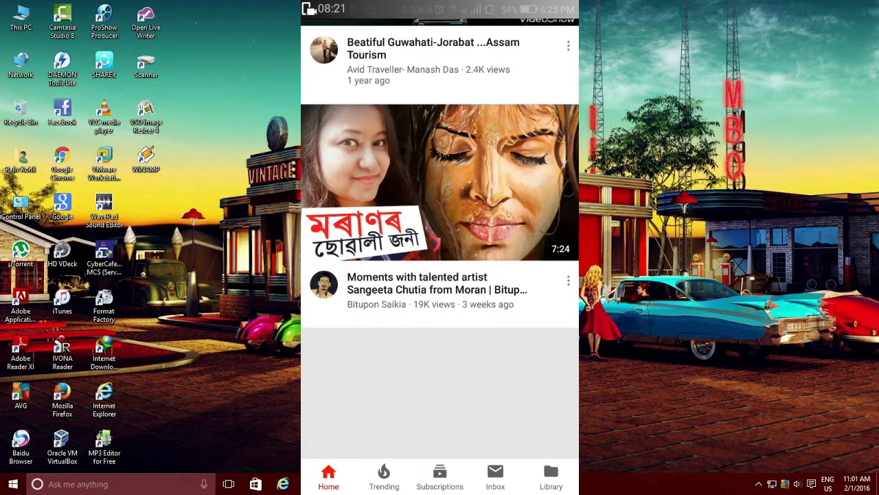
pyautogui.scroll(-3)
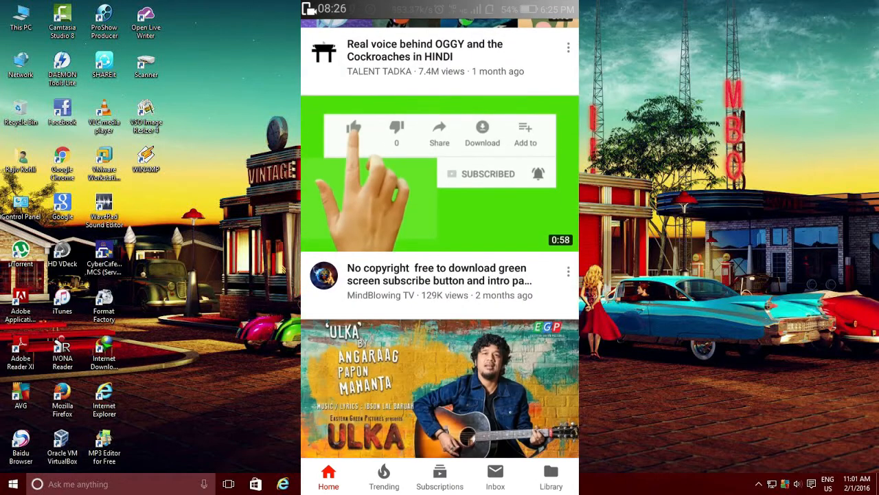
pyautogui.scroll(-3)
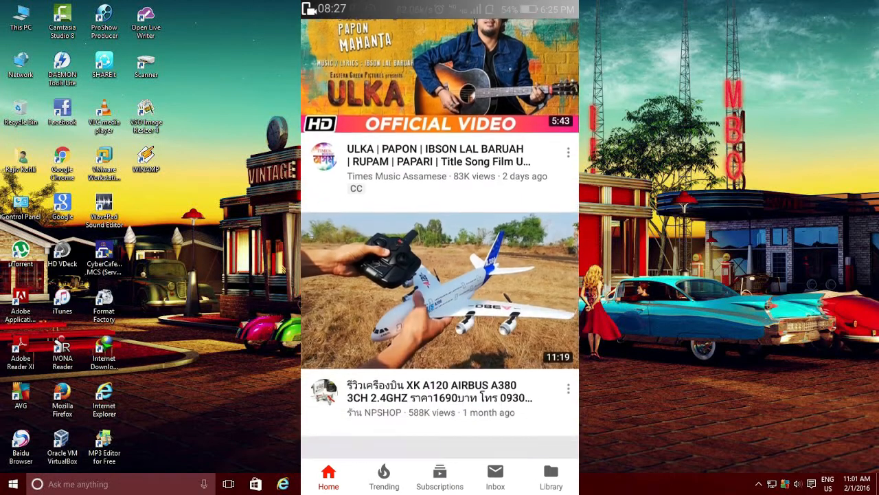
pyautogui.scroll(-3)
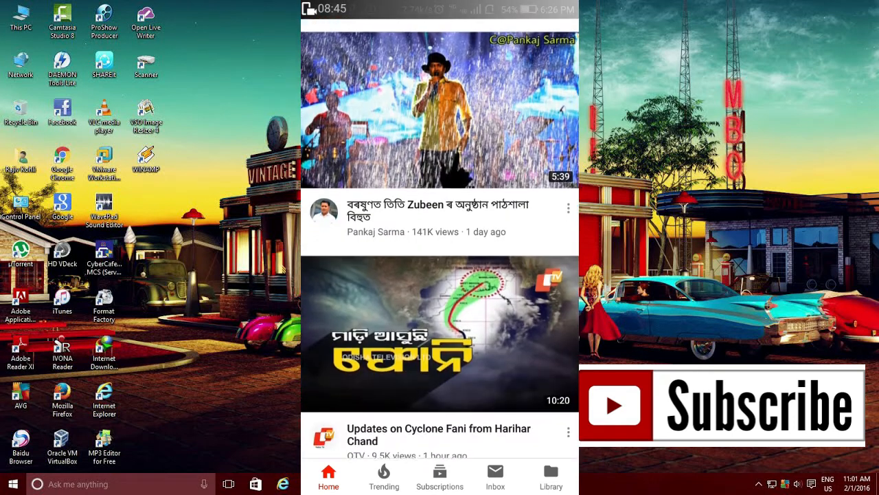
pyautogui.scroll(-3)
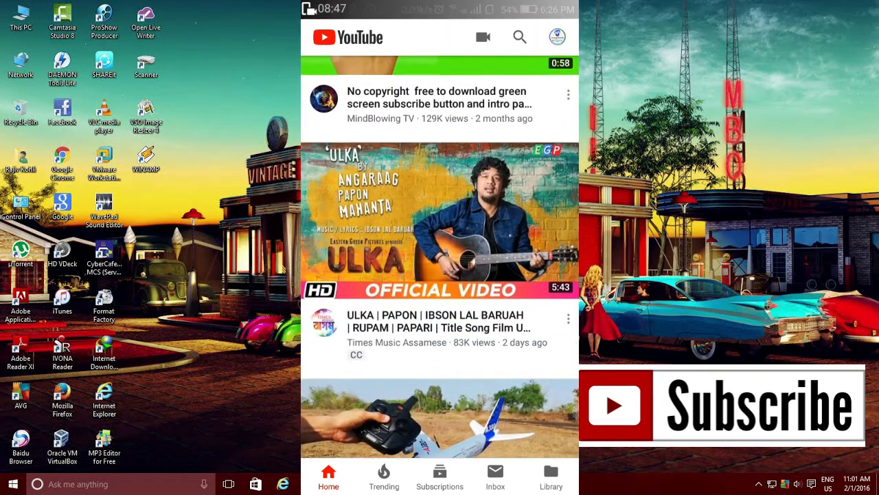